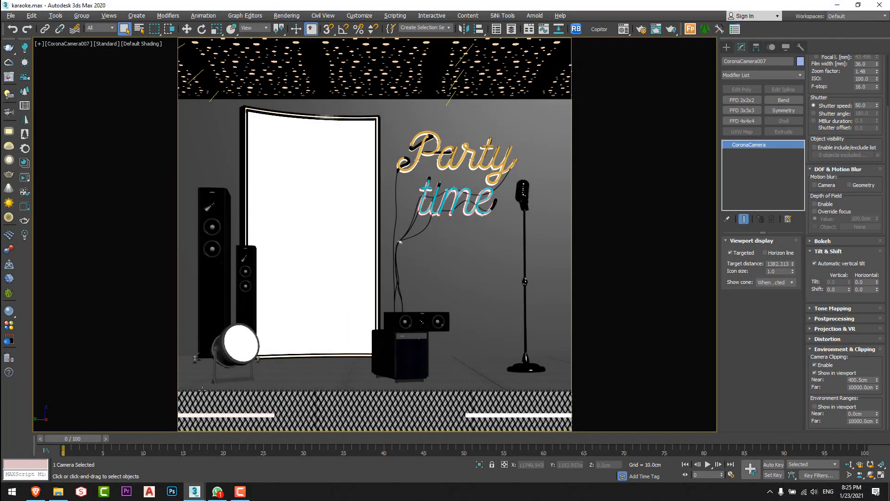
{"action": "mouse_move", "coordinate": [236, 362]}
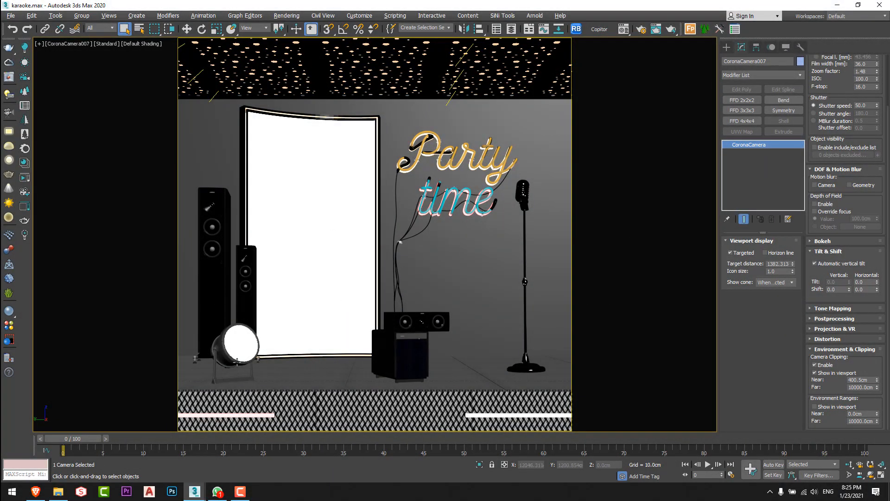
- Select the round stage light (Object185) at the lower left of the camera view
{"action": "left_click", "coordinate": [236, 349]}
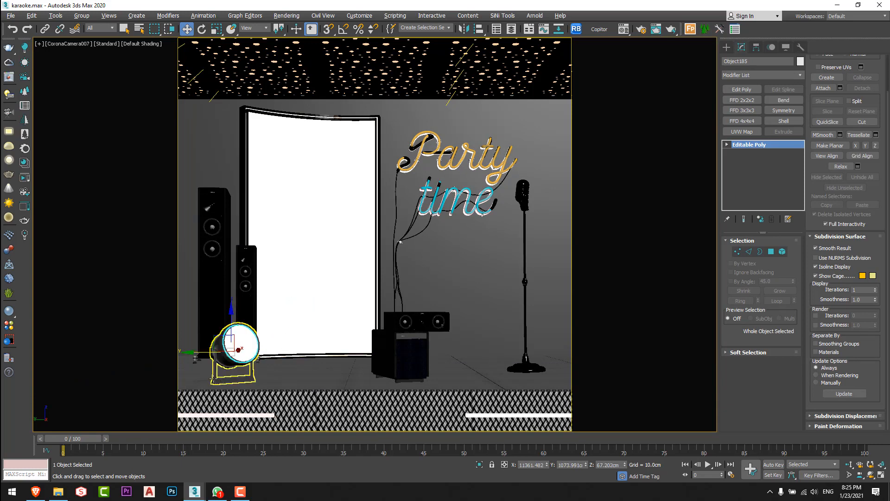
{"action": "mouse_move", "coordinate": [24, 177]}
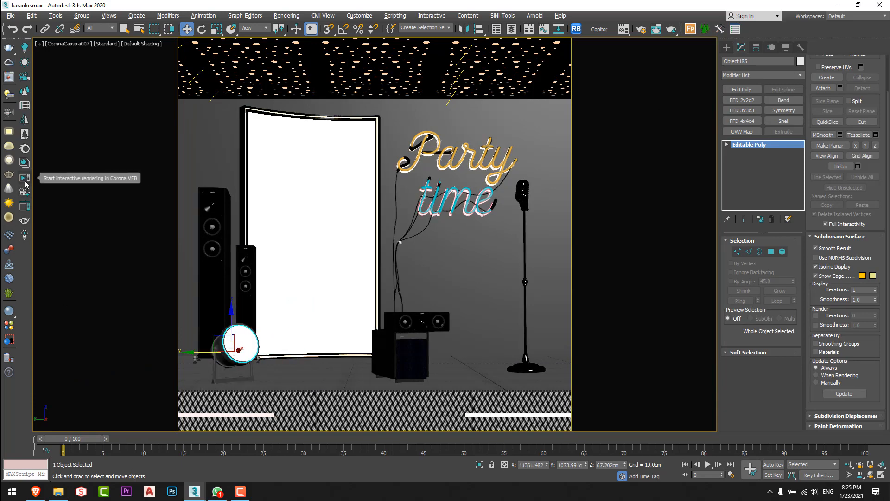
{"action": "mouse_move", "coordinate": [492, 309]}
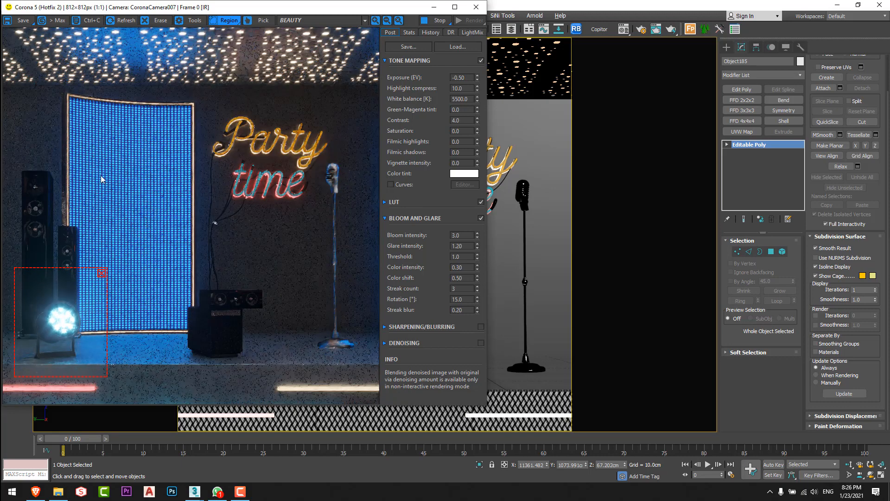
{"action": "mouse_move", "coordinate": [119, 207]}
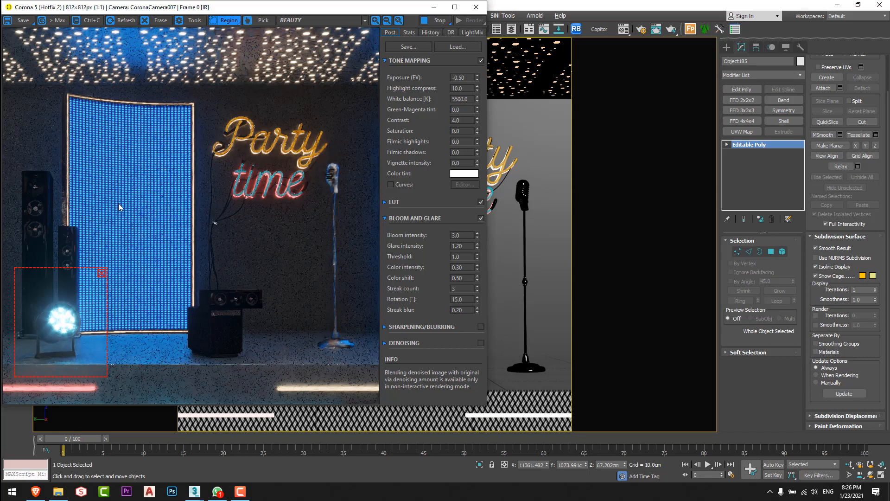
{"action": "mouse_move", "coordinate": [139, 229]}
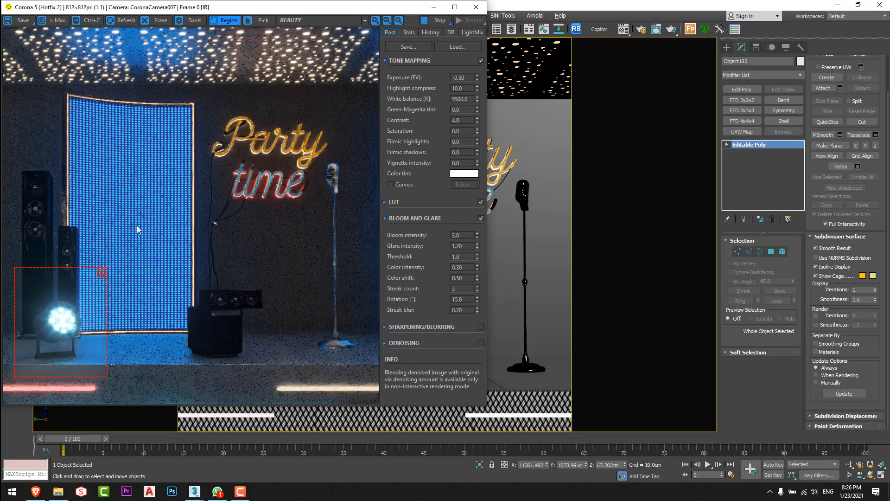
{"action": "mouse_move", "coordinate": [111, 208]}
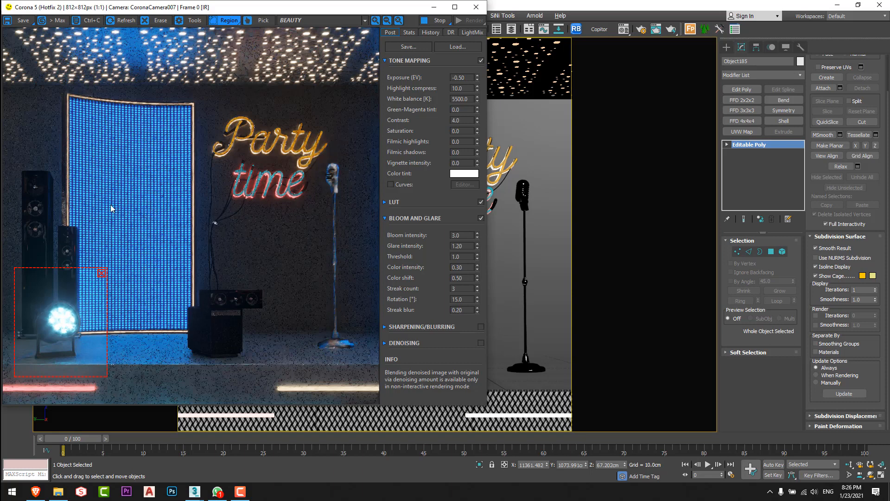
{"action": "mouse_move", "coordinate": [145, 225]}
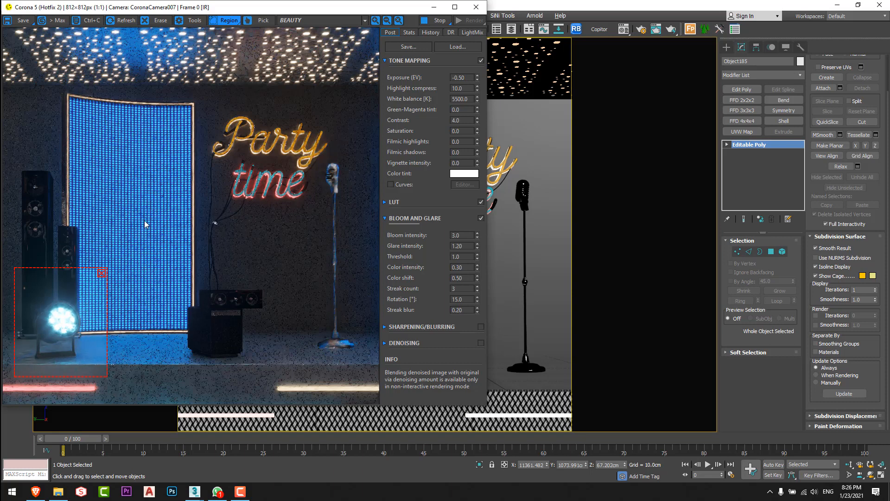
{"action": "mouse_move", "coordinate": [139, 173]}
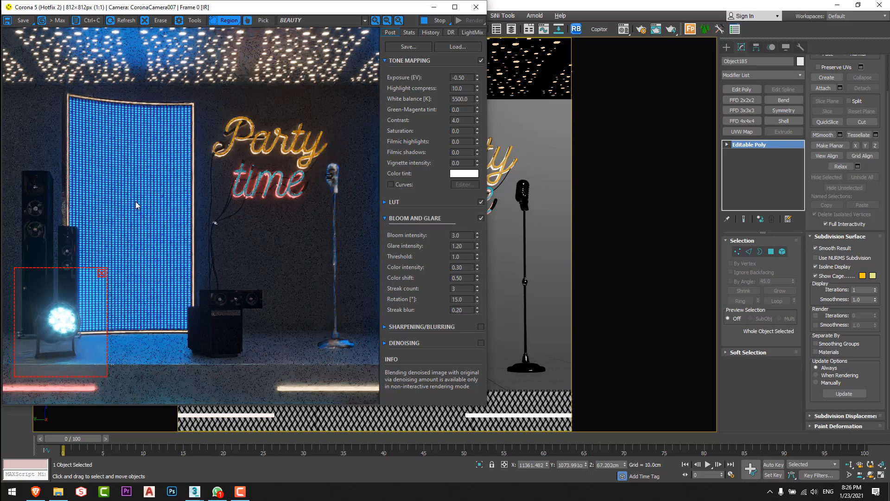
{"action": "mouse_move", "coordinate": [137, 208]}
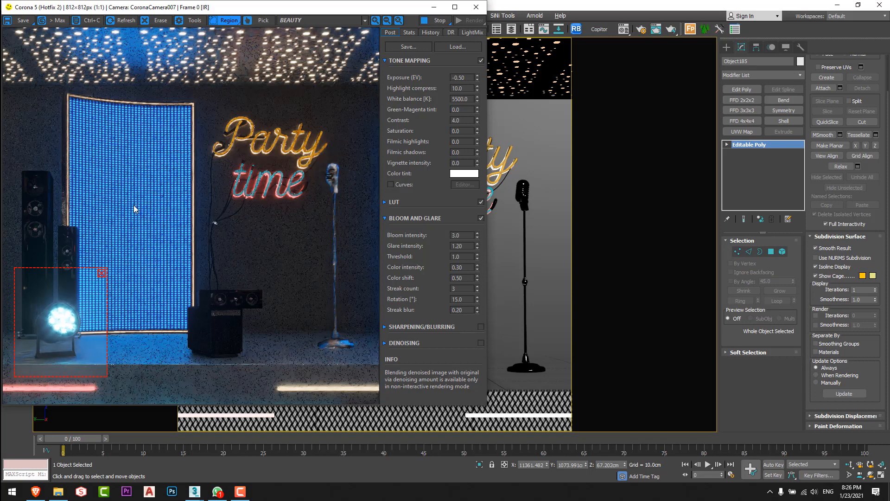
{"action": "mouse_move", "coordinate": [54, 358]}
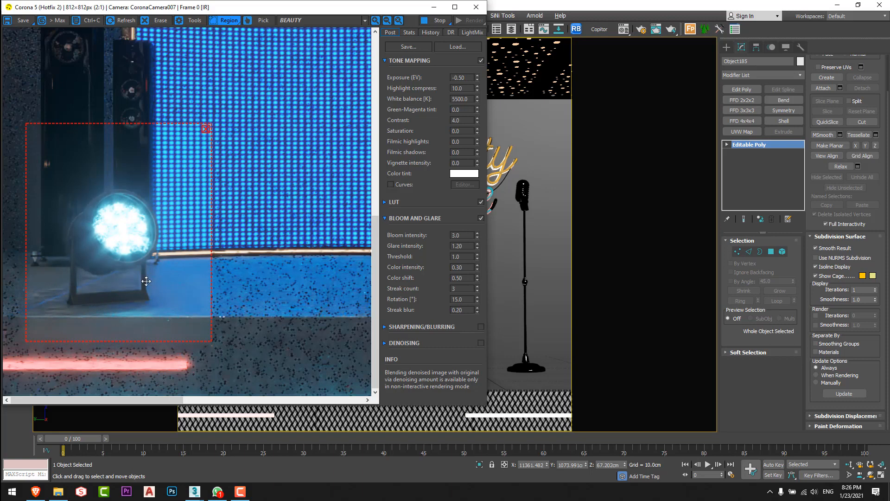
{"action": "mouse_move", "coordinate": [83, 405]}
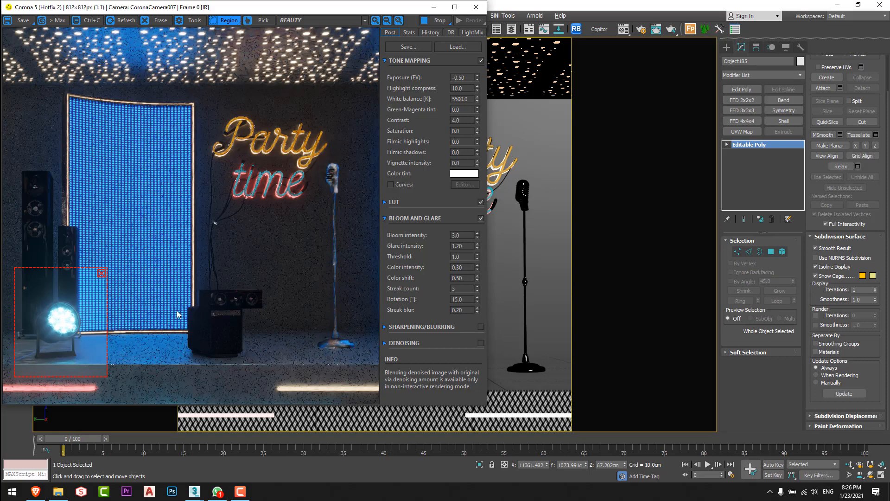
{"action": "mouse_move", "coordinate": [117, 324]}
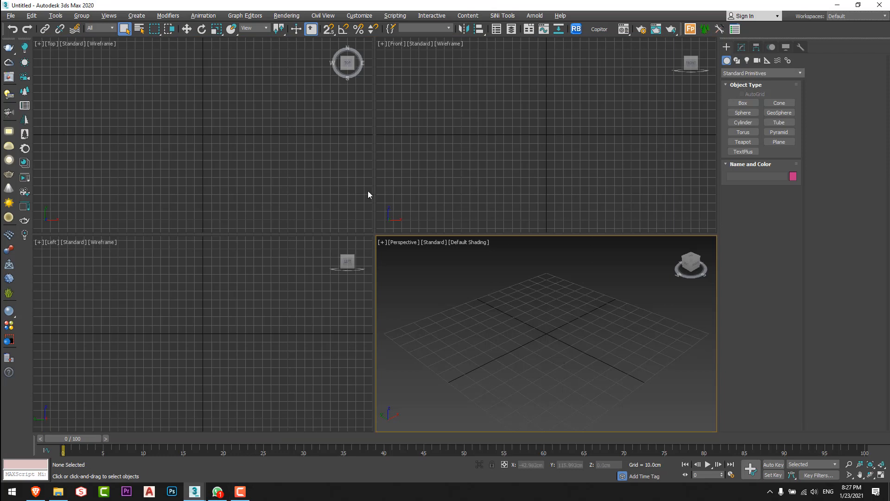
{"action": "mouse_move", "coordinate": [506, 335]}
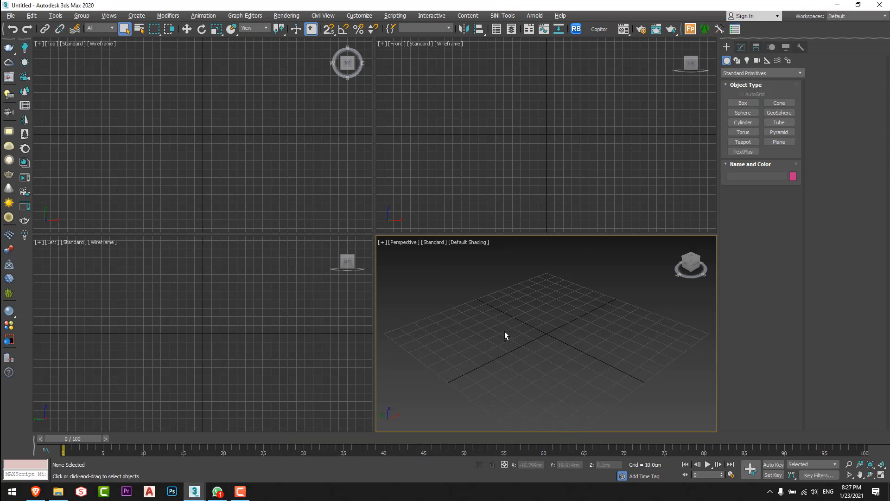
{"action": "mouse_move", "coordinate": [440, 385]}
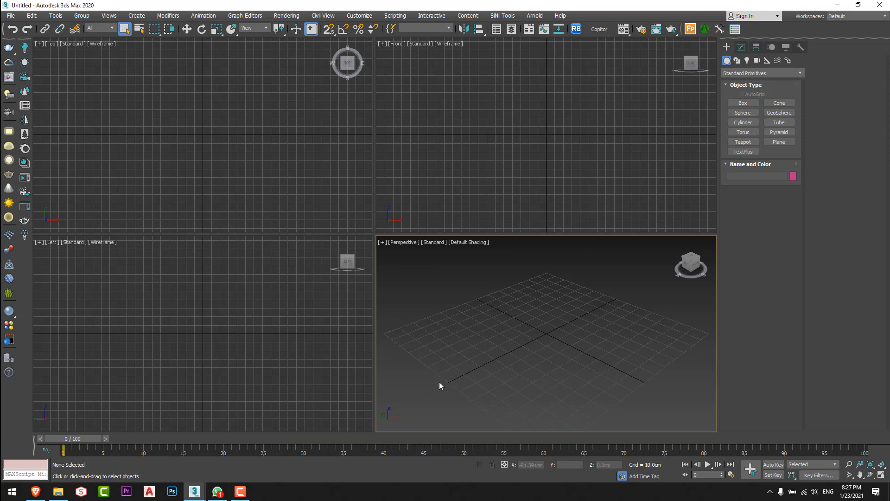
- Import the stage light .max file from the Stage Light folder by dragging it into the viewport
{"action": "left_click", "coordinate": [58, 491]}
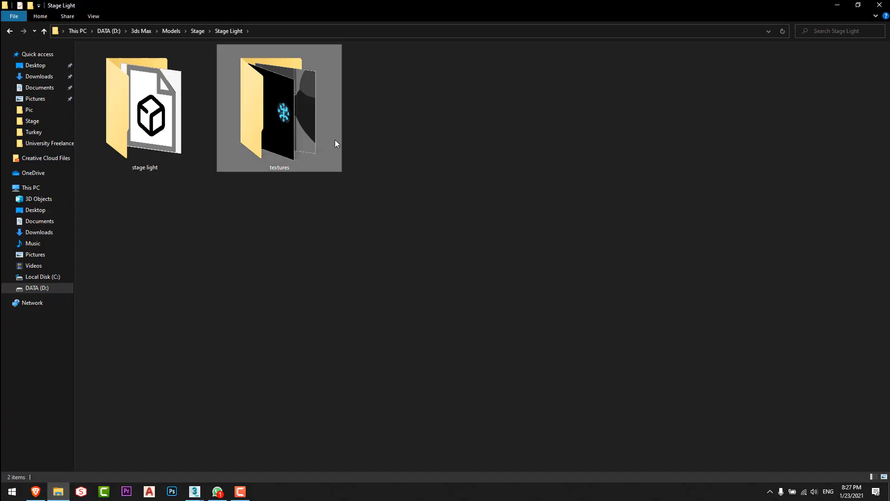
{"action": "double_click", "coordinate": [144, 108]}
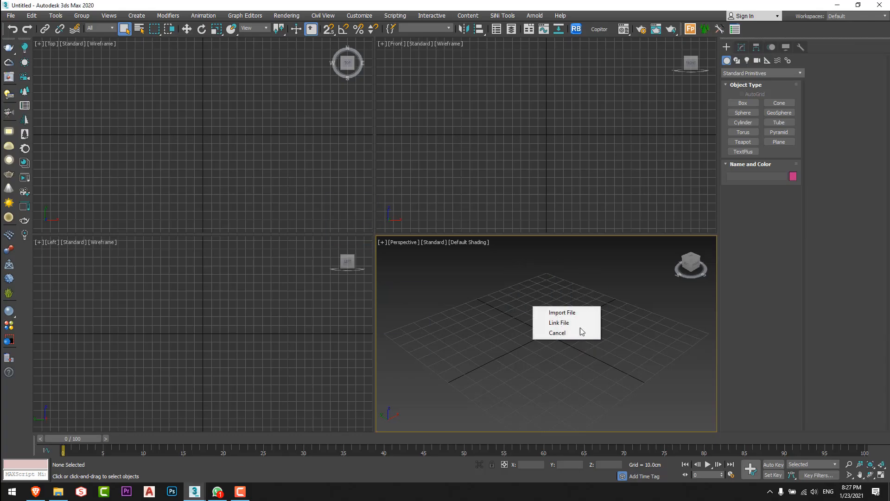
{"action": "left_click", "coordinate": [562, 312]}
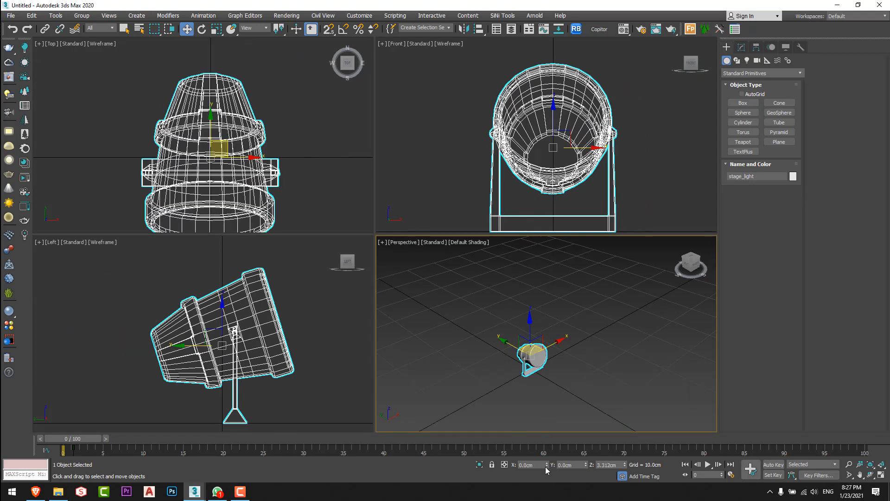
{"action": "mouse_move", "coordinate": [542, 486]}
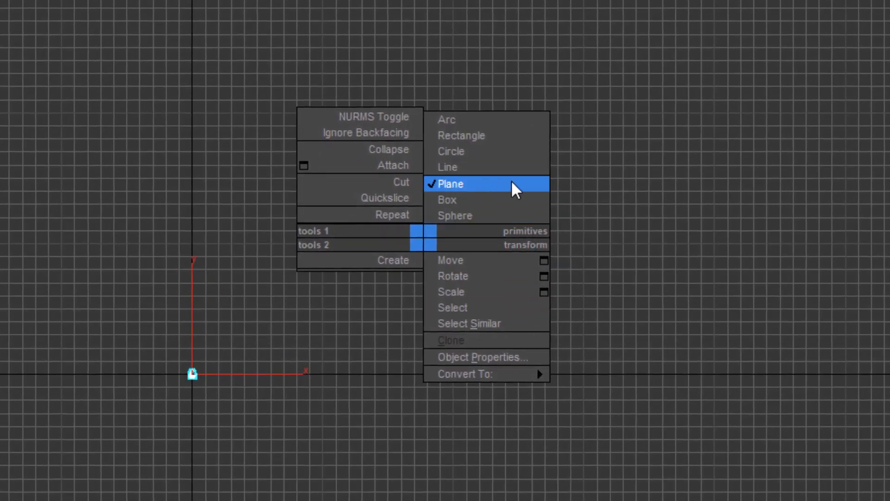
{"action": "mouse_move", "coordinate": [463, 200]}
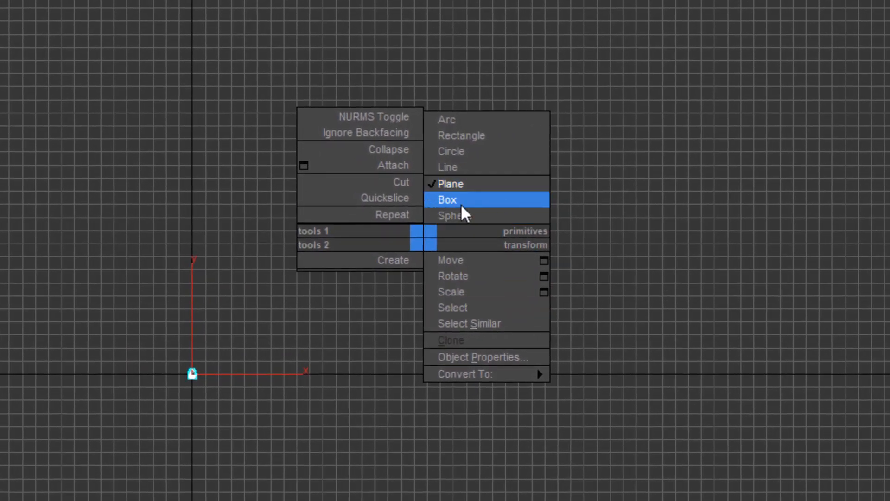
{"action": "mouse_move", "coordinate": [463, 184]}
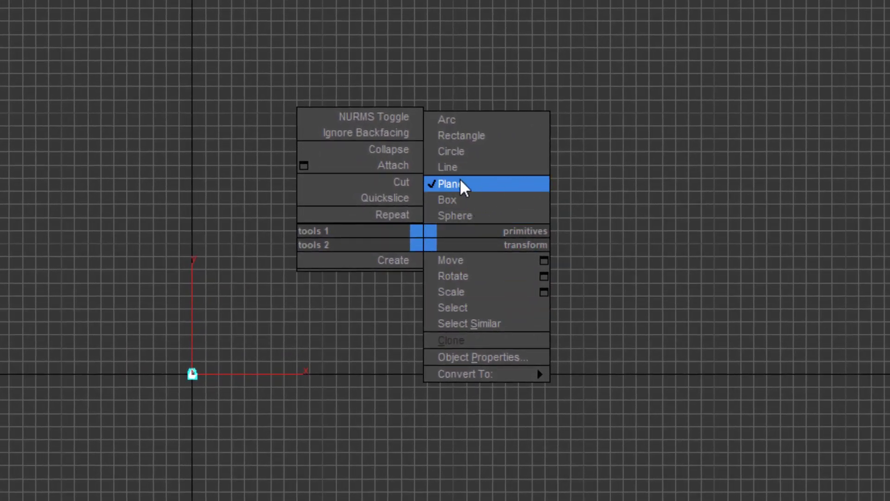
{"action": "mouse_move", "coordinate": [491, 205]}
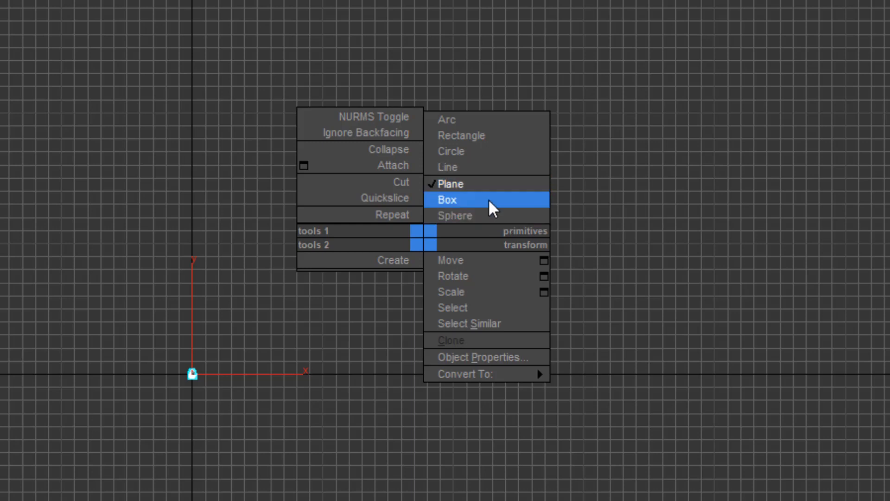
{"action": "mouse_move", "coordinate": [446, 119]}
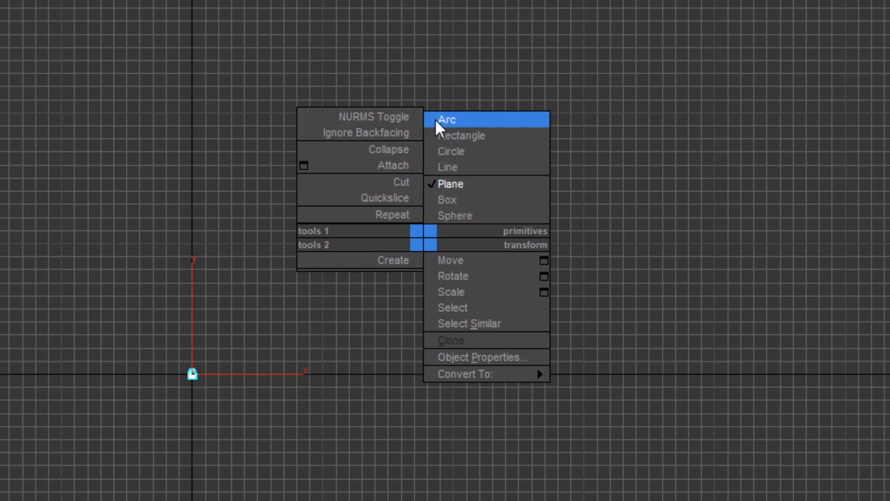
{"action": "mouse_move", "coordinate": [491, 152]}
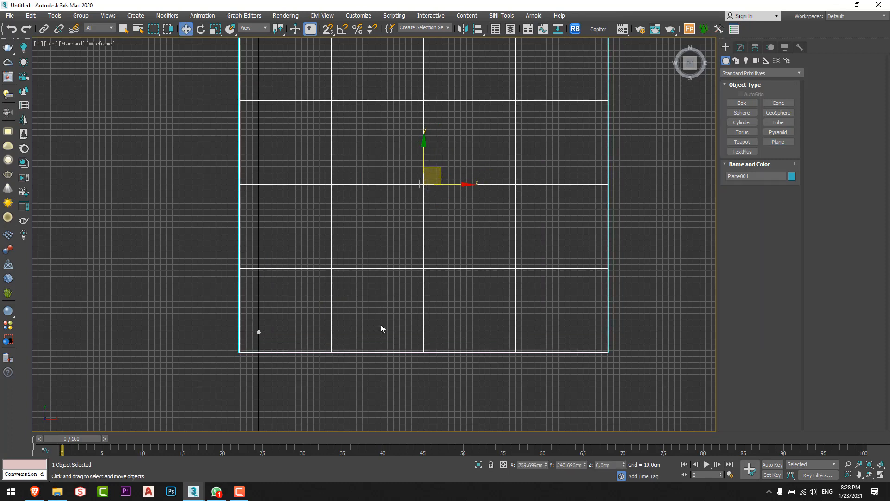
{"action": "mouse_move", "coordinate": [23, 82]}
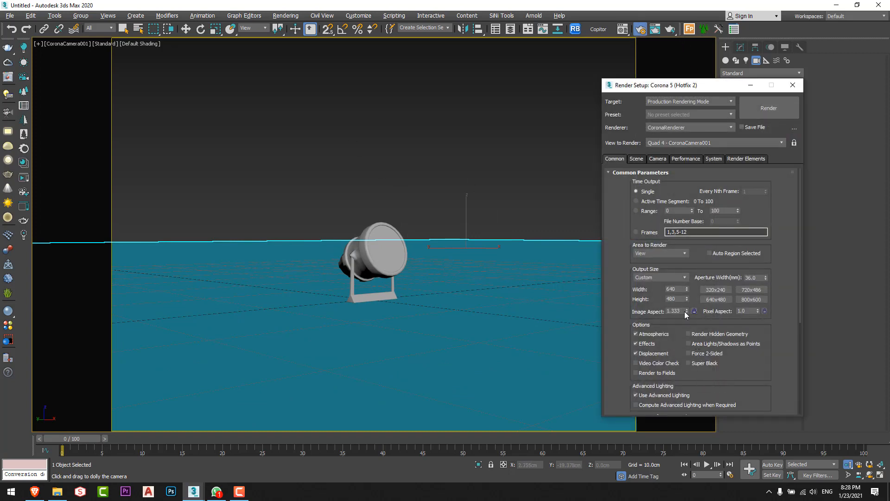
- Change the Image Aspect value in Output Size for a portrait-shaped render
{"action": "triple_click", "coordinate": [674, 311]}
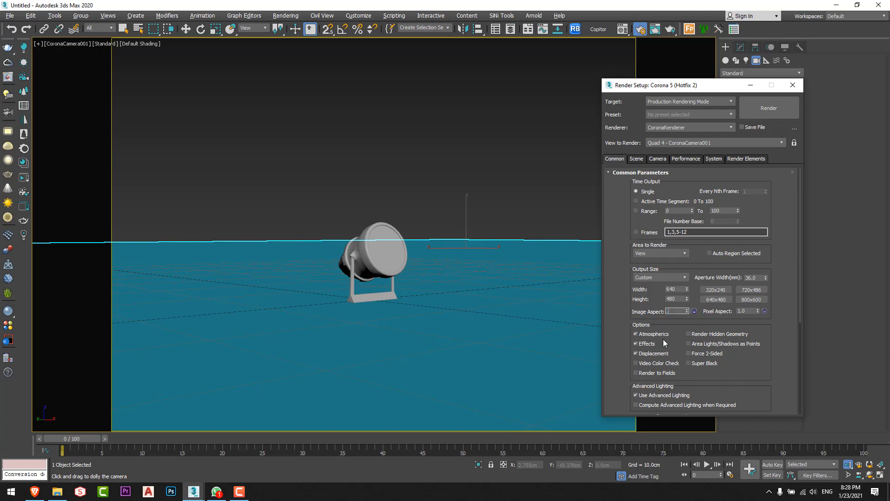
{"action": "left_click", "coordinate": [679, 298]}
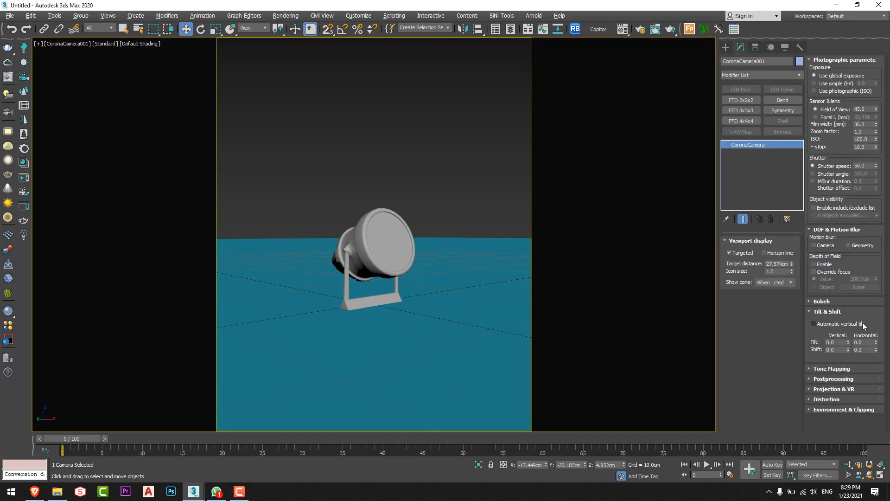
{"action": "left_click", "coordinate": [813, 323]}
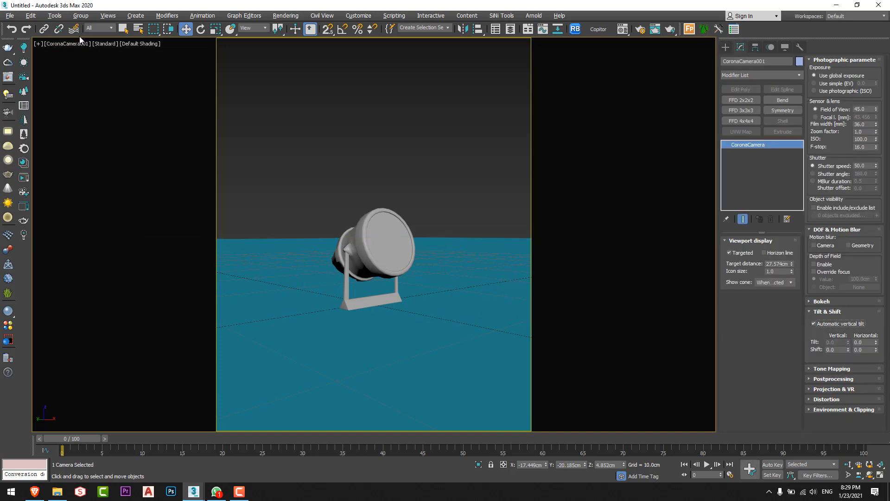
{"action": "left_click", "coordinate": [374, 221]}
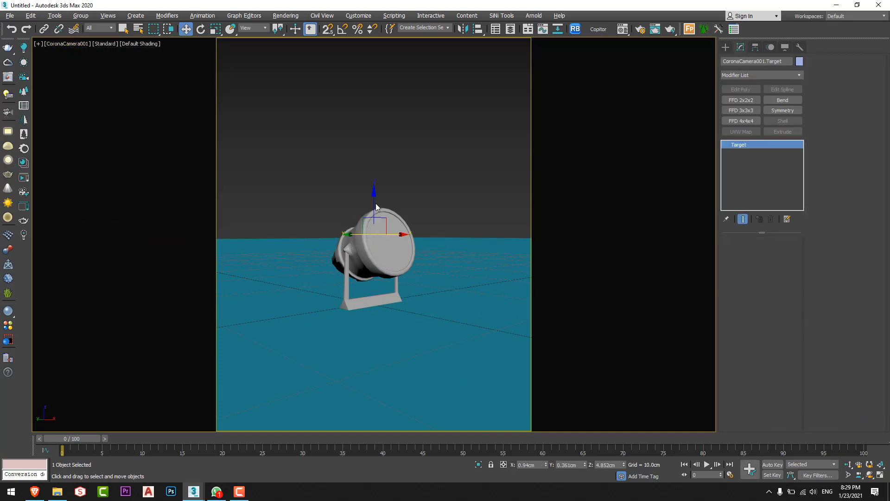
{"action": "left_click_drag", "start_coordinate": [374, 205], "coordinate": [372, 197]}
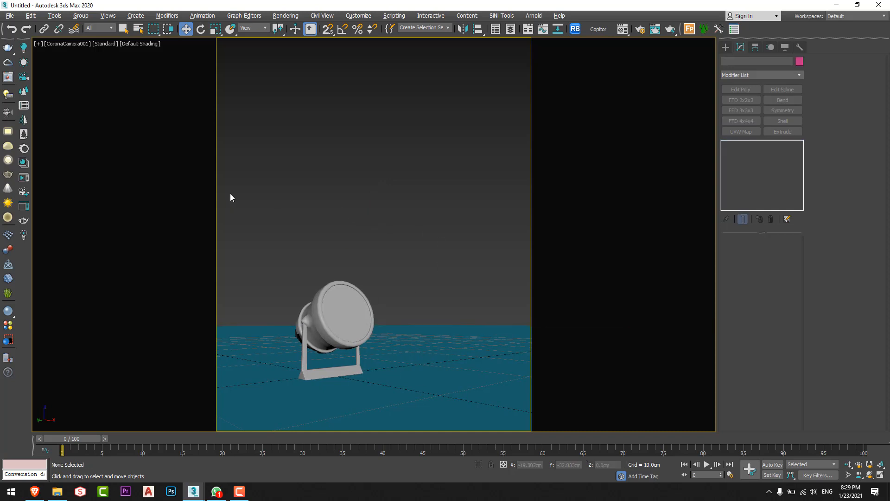
{"action": "mouse_move", "coordinate": [24, 177]}
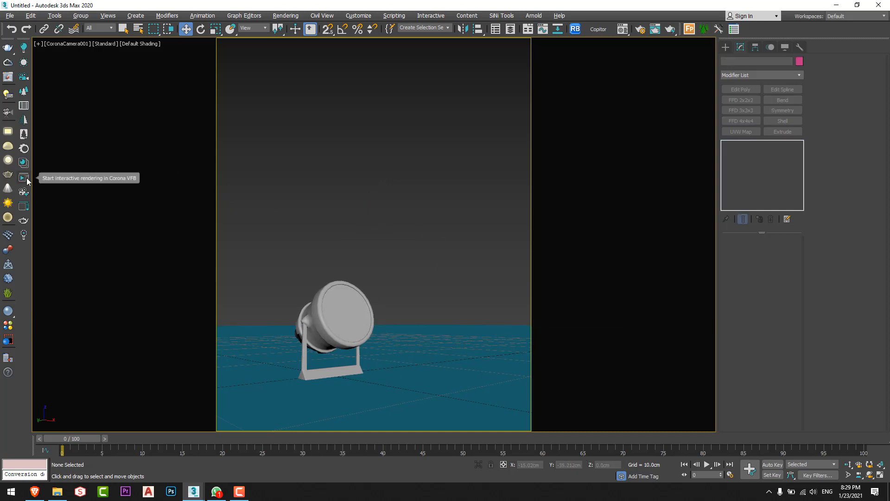
{"action": "mouse_move", "coordinate": [312, 240]}
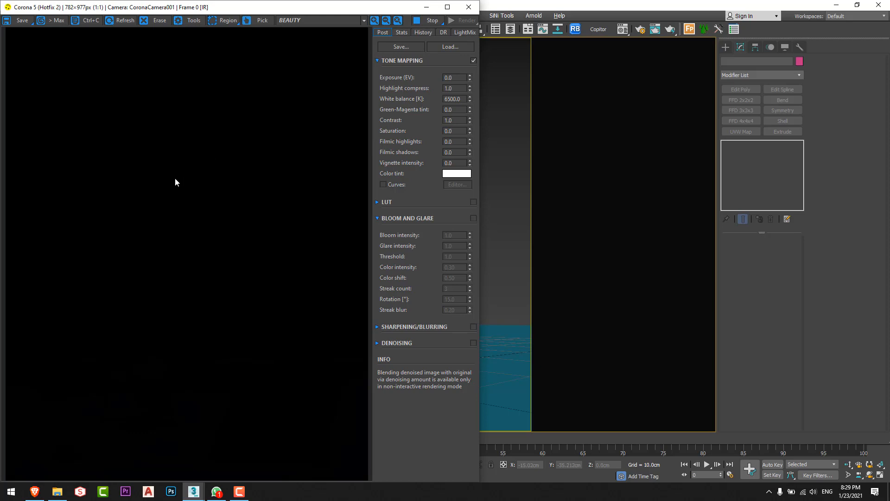
{"action": "mouse_move", "coordinate": [6, 284]}
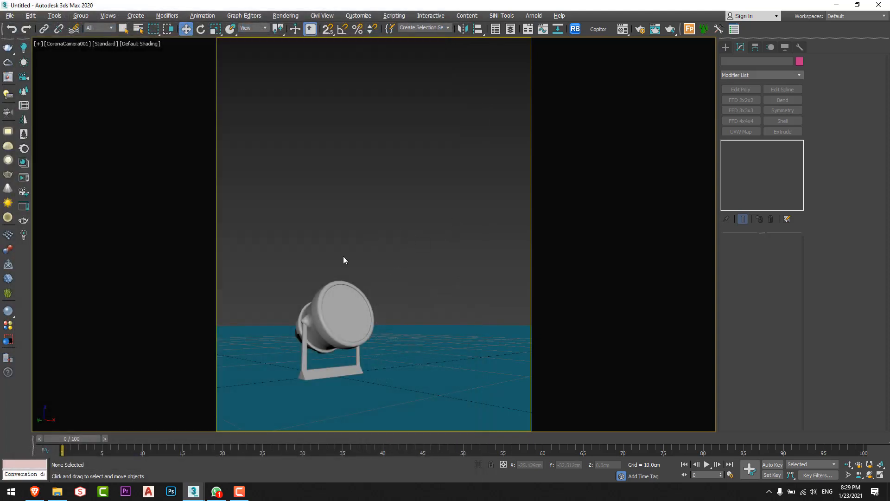
- Select the stage light and pick the first material slot in the Material Editor
{"action": "left_click", "coordinate": [319, 315]}
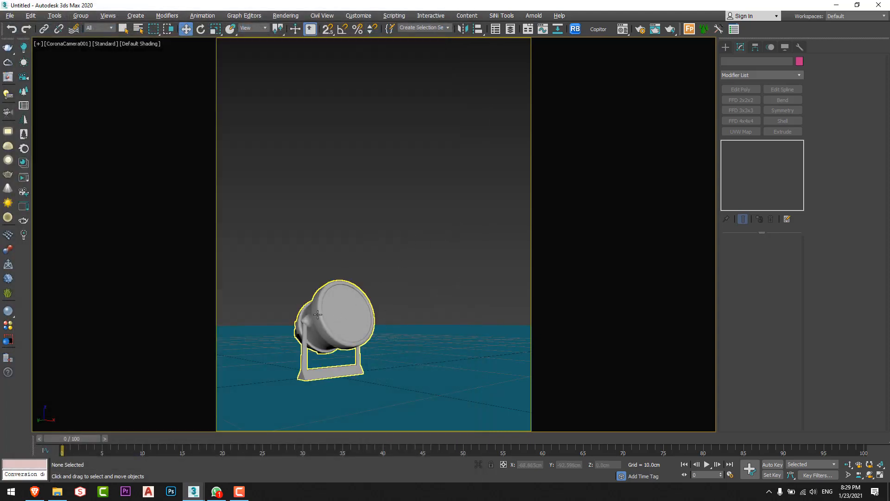
{"action": "left_click", "coordinate": [402, 286]}
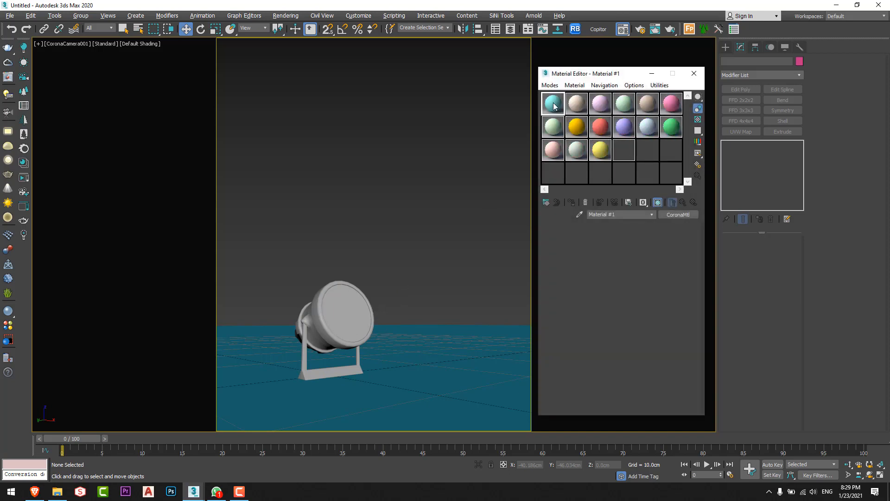
{"action": "left_click", "coordinate": [552, 103]}
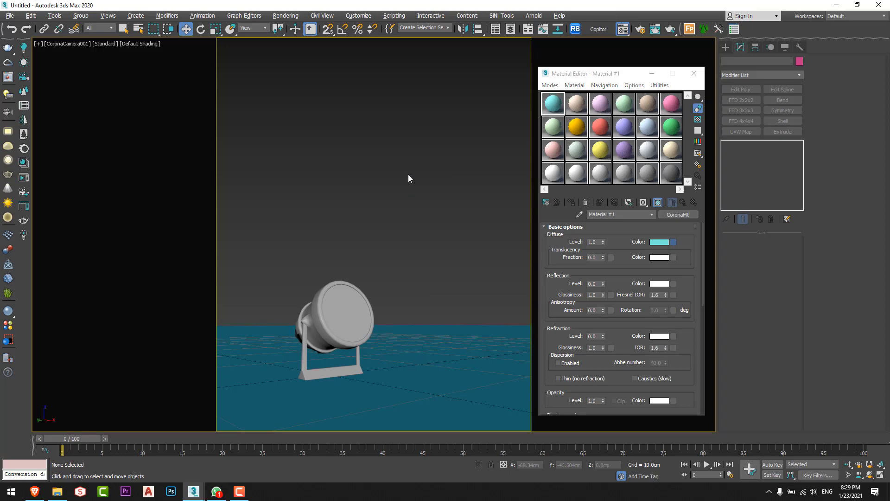
{"action": "left_click", "coordinate": [672, 241]}
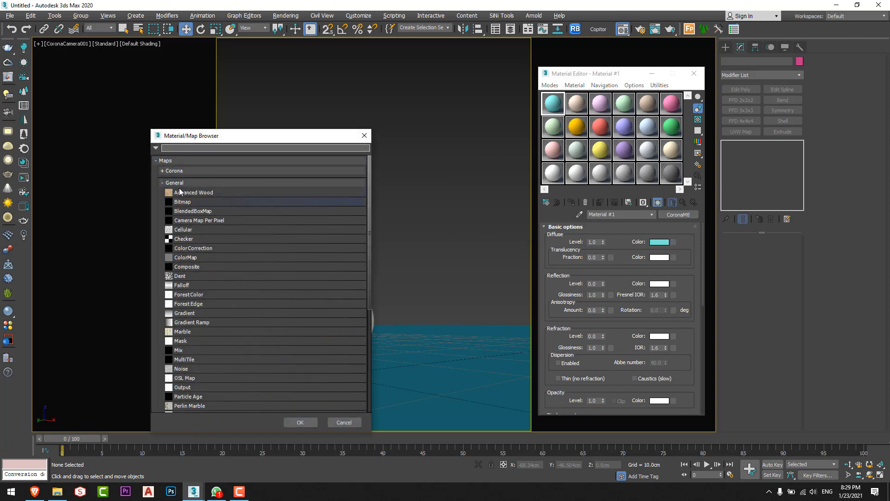
{"action": "left_click", "coordinate": [344, 422]}
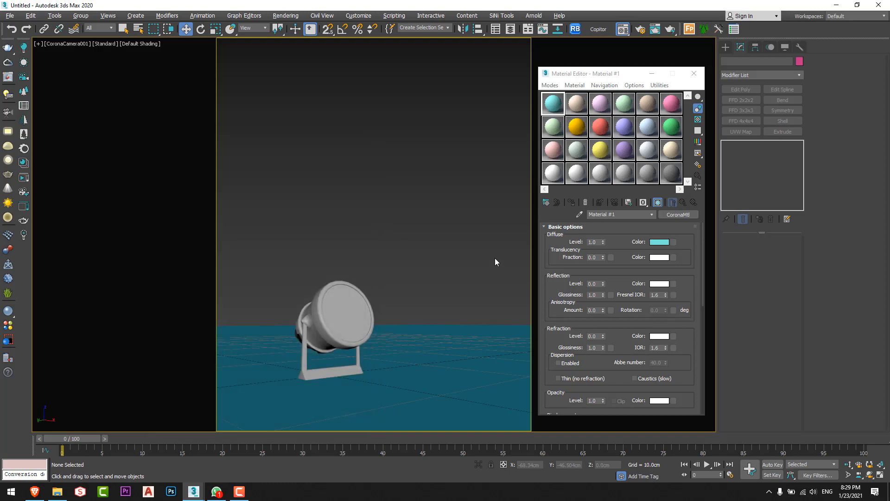
- Preview Base_Color.jpg from the stage light's Textures folder
{"action": "left_click", "coordinate": [56, 491]}
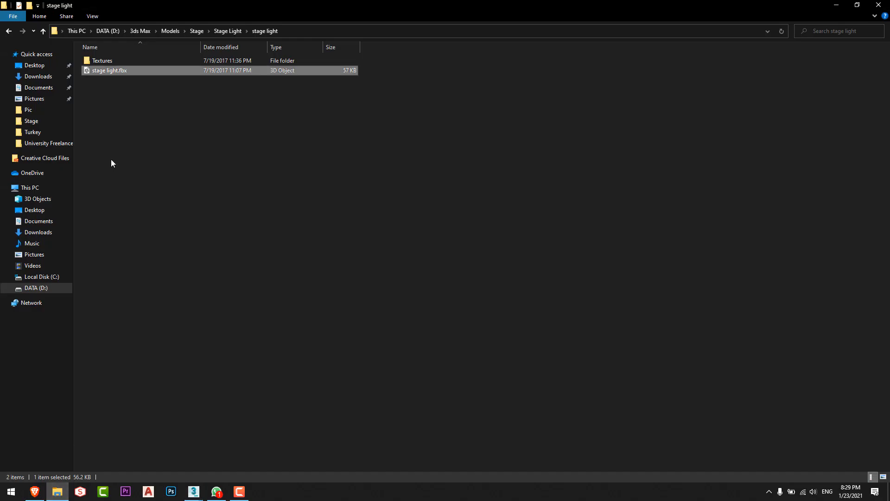
{"action": "double_click", "coordinate": [102, 60]}
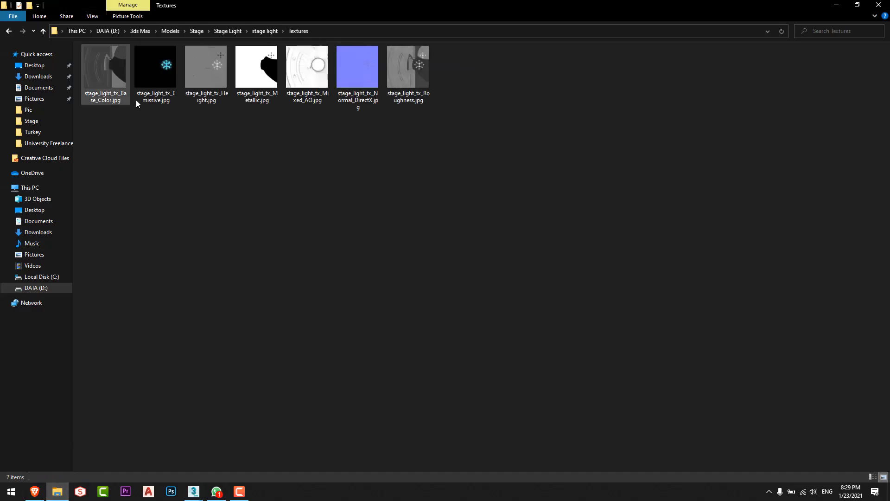
{"action": "left_click", "coordinate": [104, 68]}
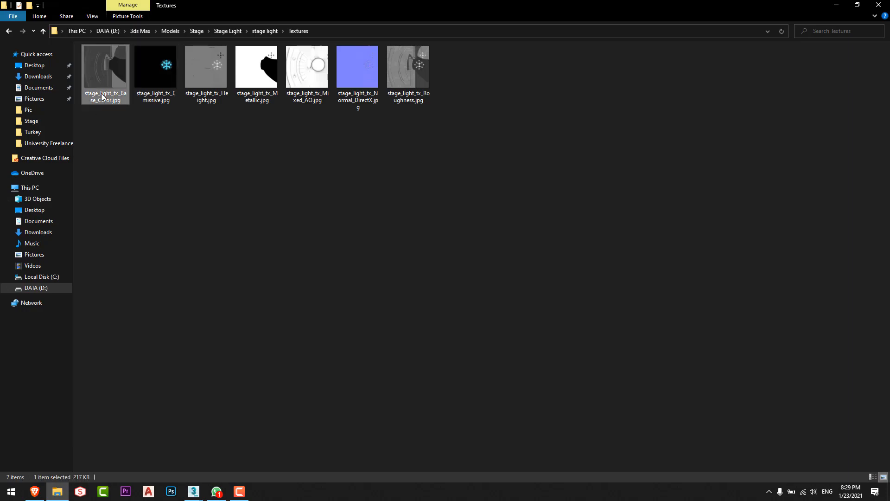
{"action": "double_click", "coordinate": [105, 70]}
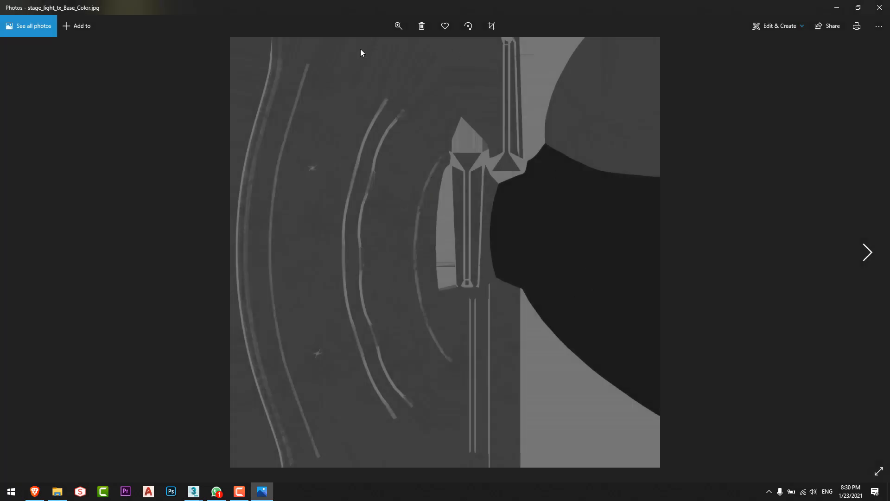
{"action": "mouse_move", "coordinate": [79, 15]}
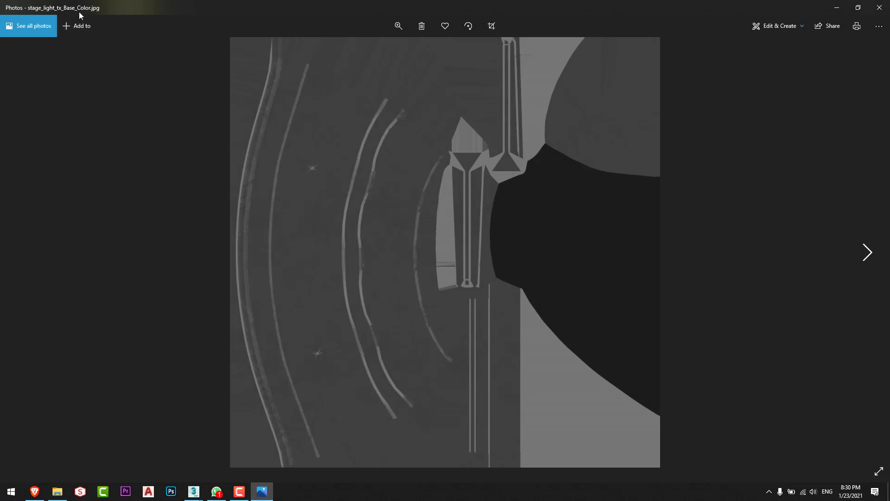
{"action": "mouse_move", "coordinate": [80, 16]}
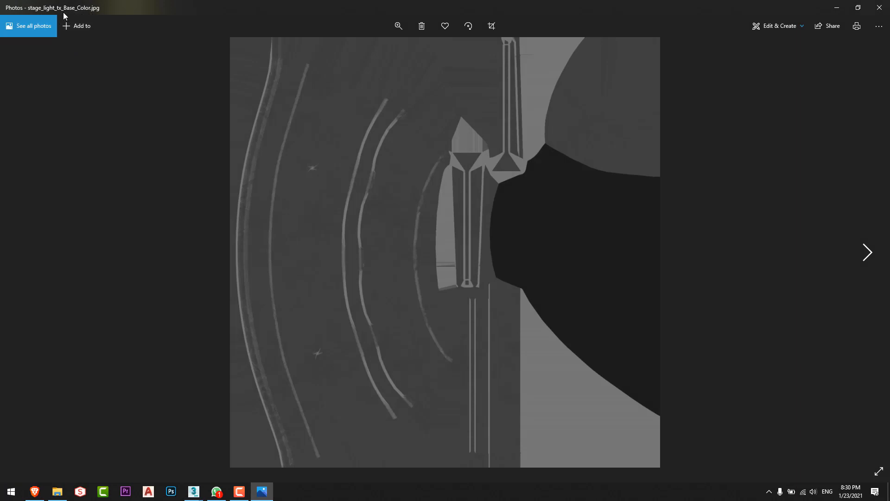
{"action": "mouse_move", "coordinate": [70, 17]}
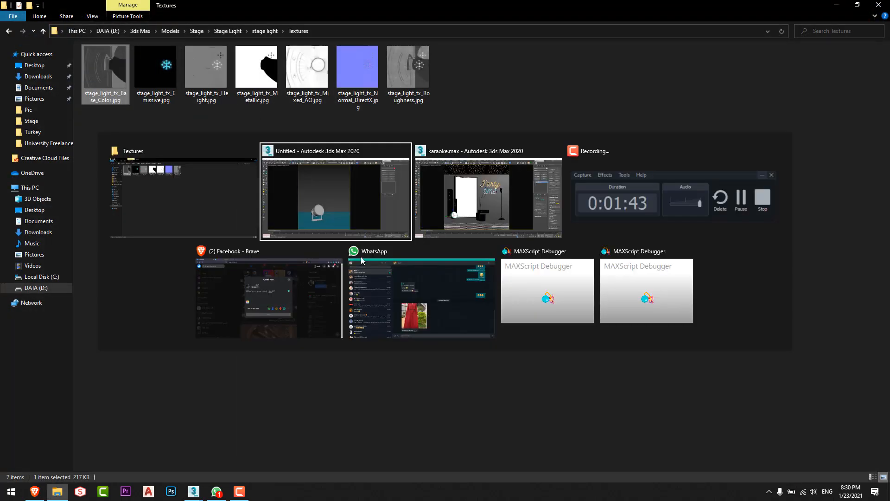
- Return to the material's parent settings with stage_light_tx_Base_Color.jpg loaded as the Diffuse map
{"action": "left_click", "coordinate": [335, 193]}
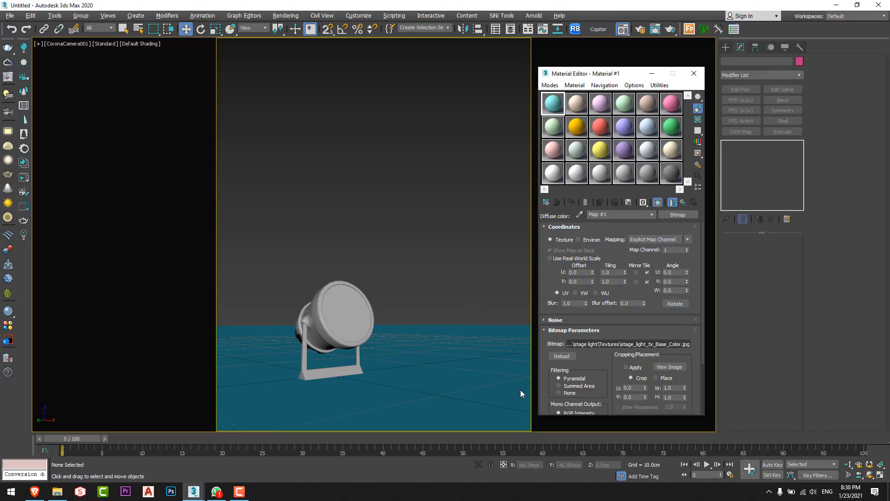
{"action": "left_click", "coordinate": [332, 324]}
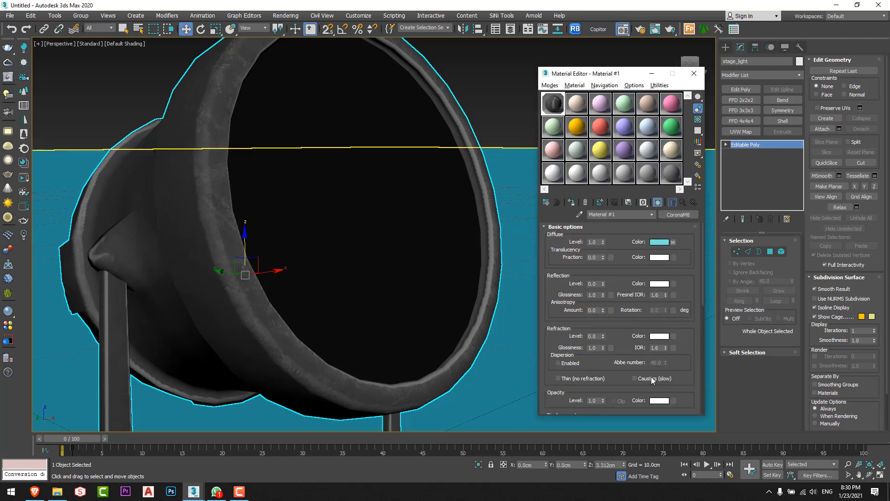
{"action": "scroll", "scroll_direction": "down", "scroll_amount": 3}
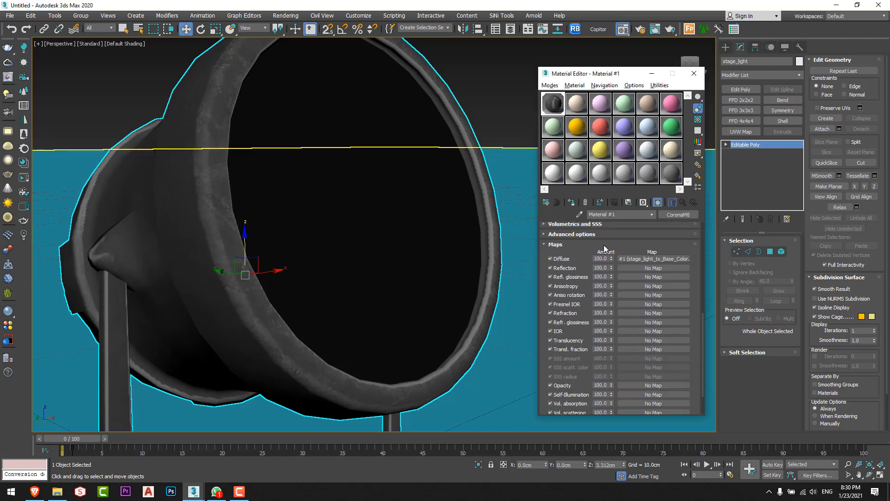
{"action": "scroll", "scroll_direction": "down", "scroll_amount": 3}
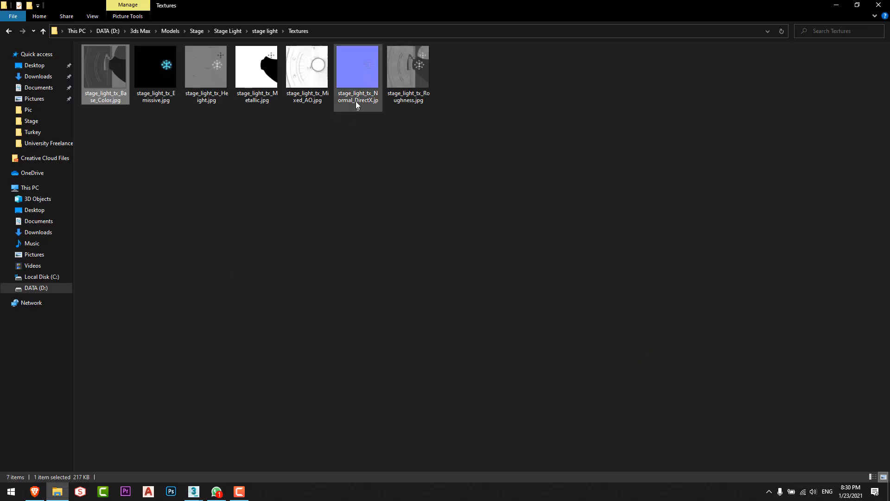
{"action": "mouse_move", "coordinate": [366, 109]}
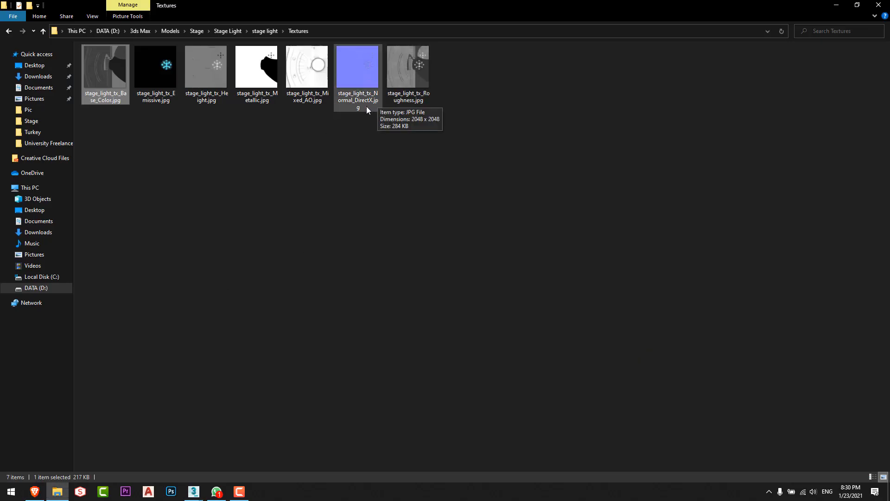
- Put a CoronaNormal map using stage_light_tx_Normal_DirectX.jpg into the Bump slot
{"action": "left_click", "coordinate": [192, 491]}
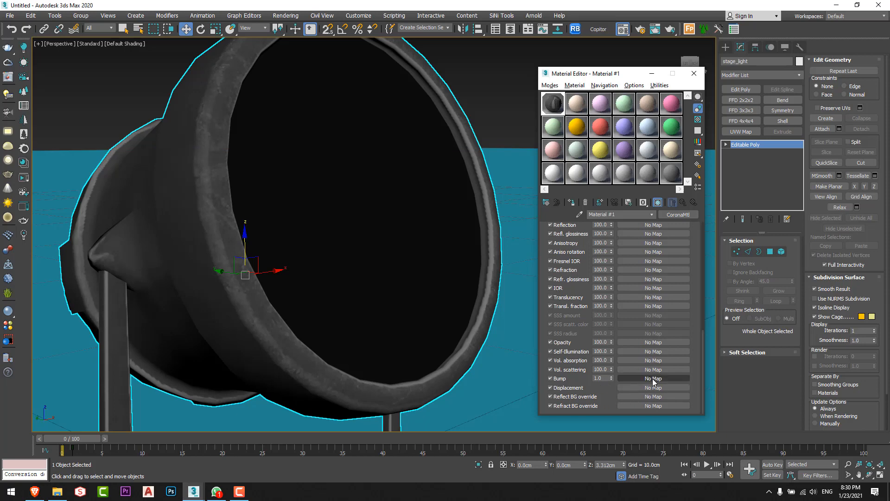
{"action": "left_click", "coordinate": [654, 378]}
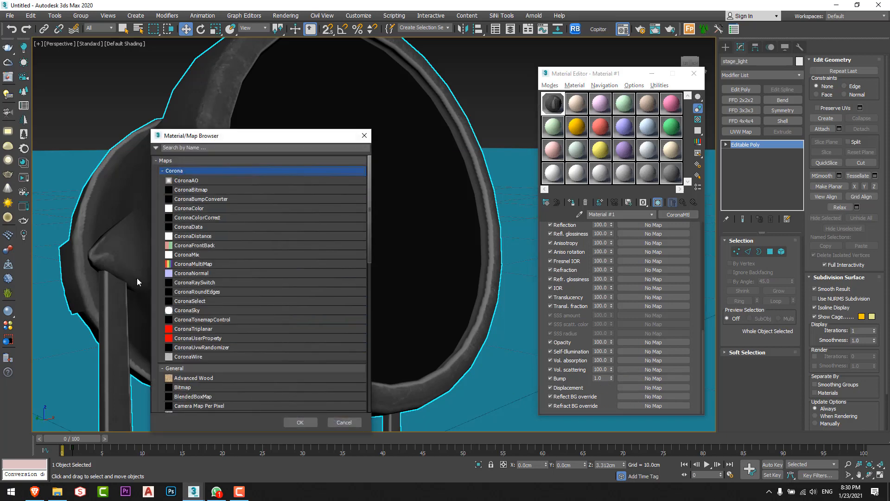
{"action": "left_click", "coordinate": [344, 422]}
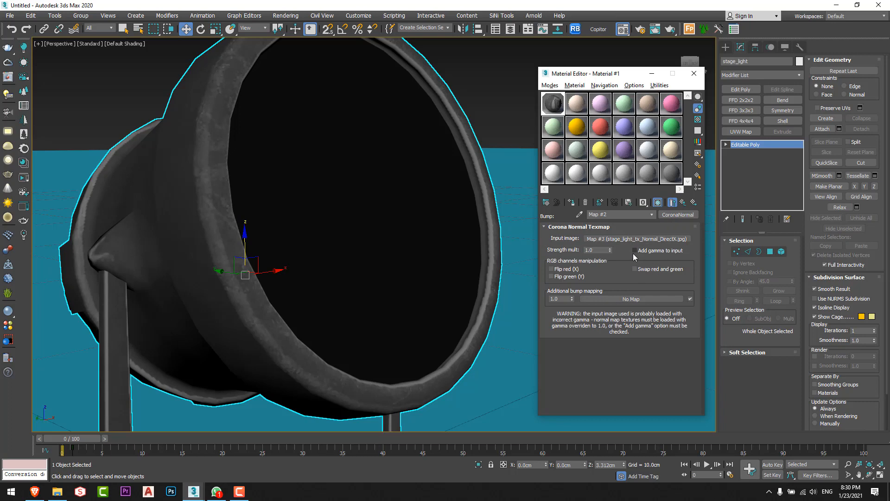
{"action": "mouse_move", "coordinate": [660, 257]}
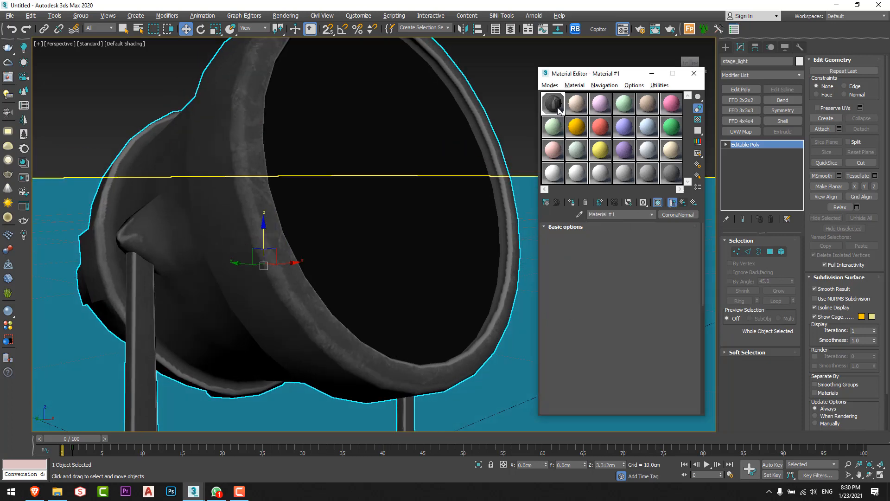
{"action": "double_click", "coordinate": [553, 104]}
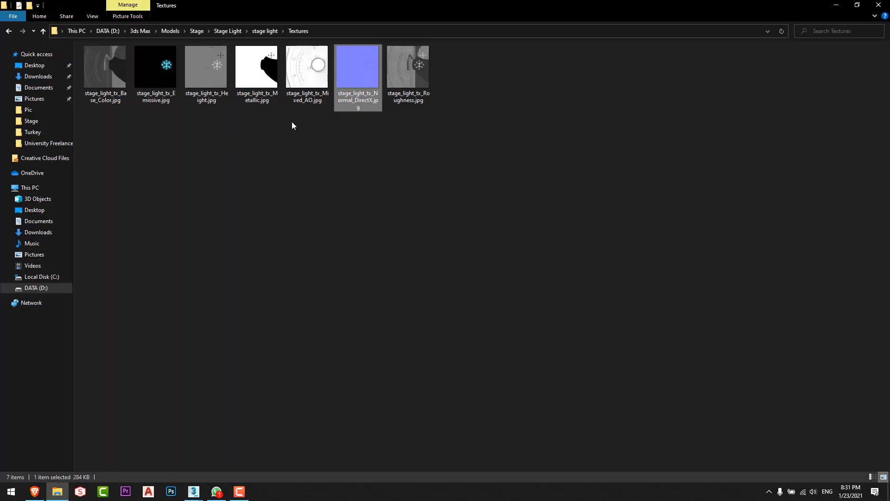
- Feed the Roughness texture to reflection glossiness, dim the reflection colour, and set glossiness 0.75
{"action": "left_click", "coordinate": [408, 65]}
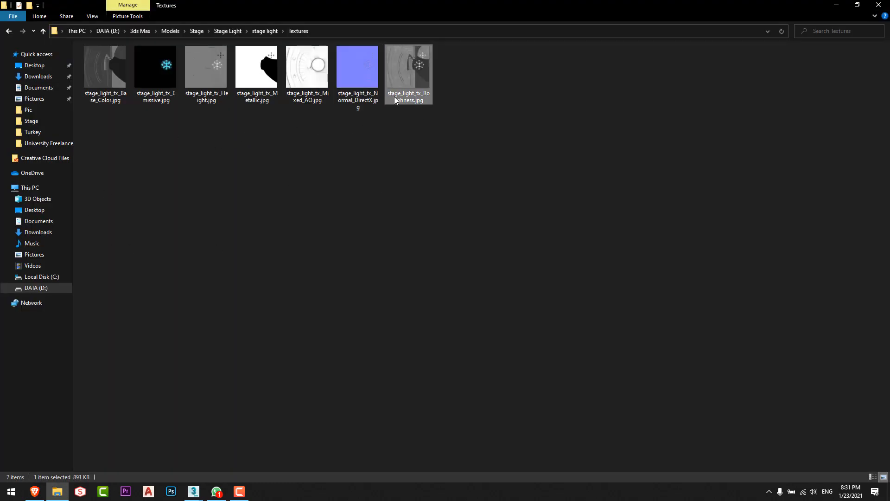
{"action": "left_click", "coordinate": [193, 491]}
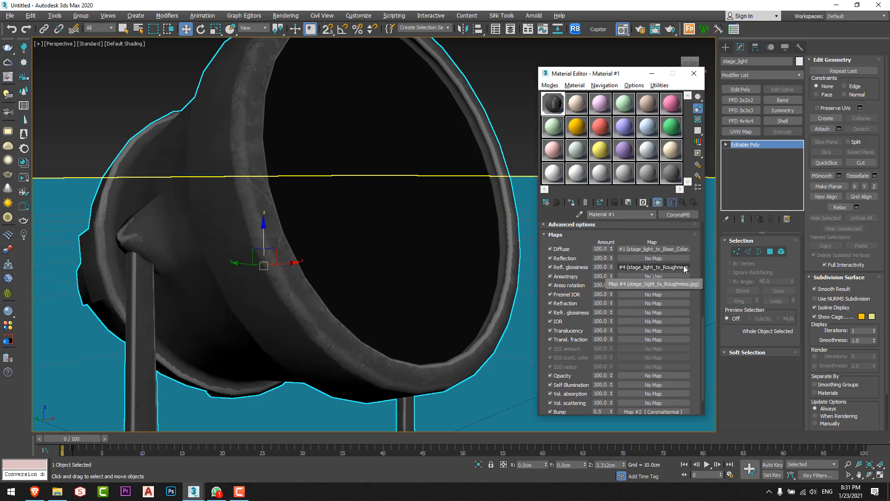
{"action": "left_click", "coordinate": [566, 227]}
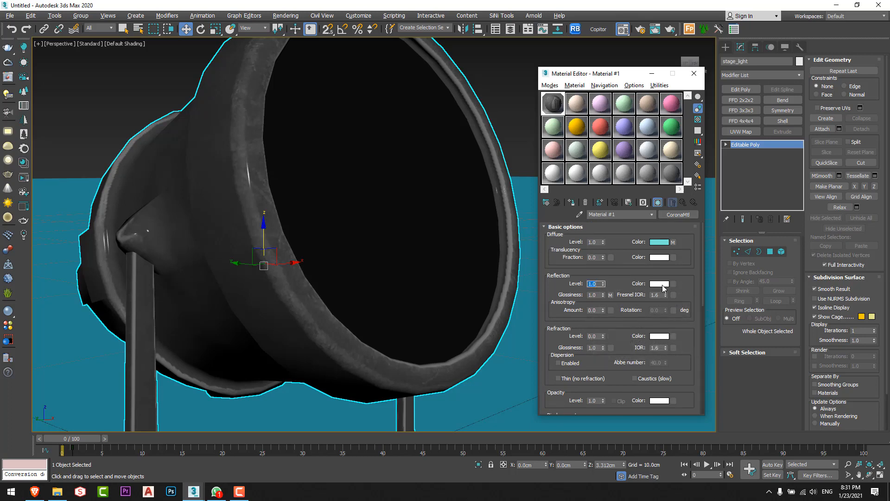
{"action": "left_click", "coordinate": [659, 284]}
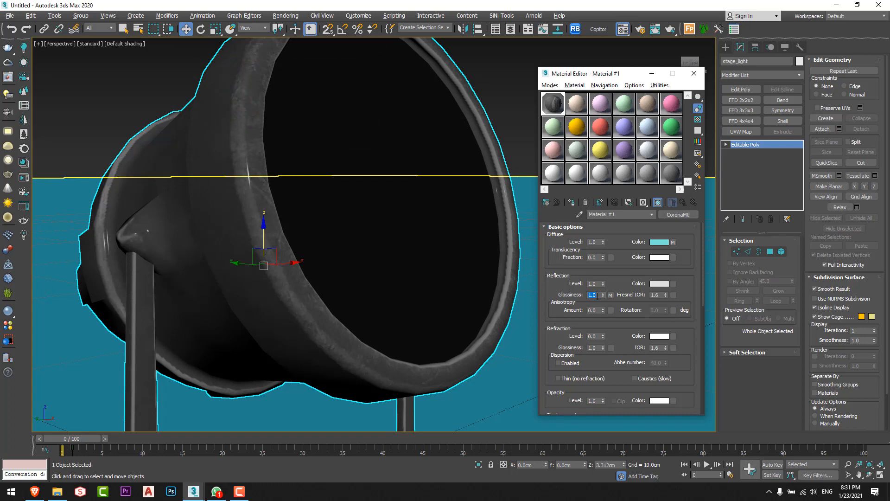
{"action": "triple_click", "coordinate": [593, 295]}
{"action": "type", "text": "0.75"}
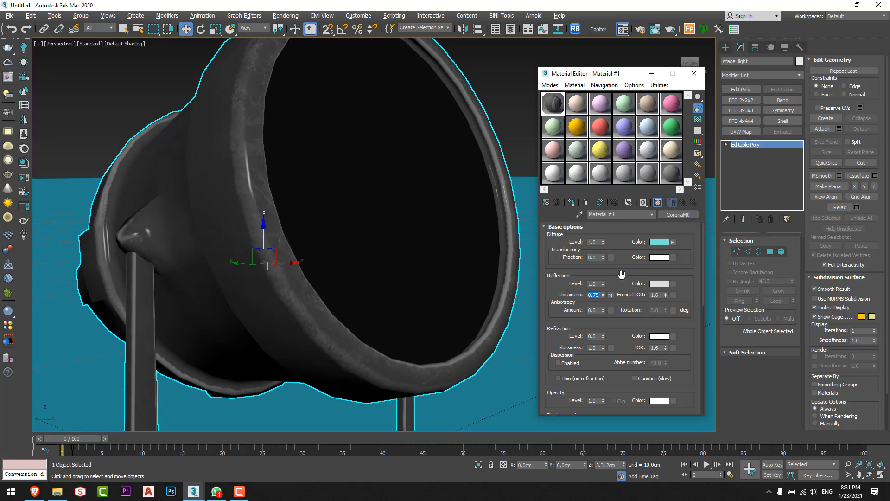
{"action": "left_click", "coordinate": [55, 491]}
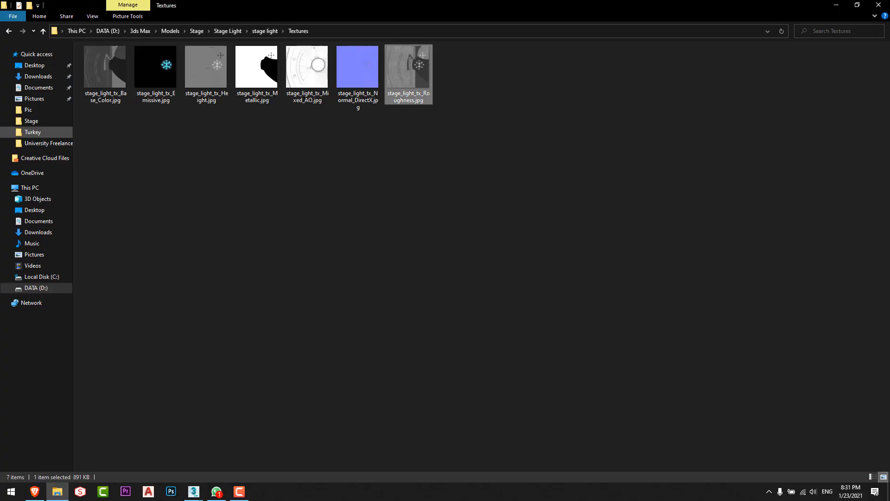
{"action": "left_click", "coordinate": [193, 491]}
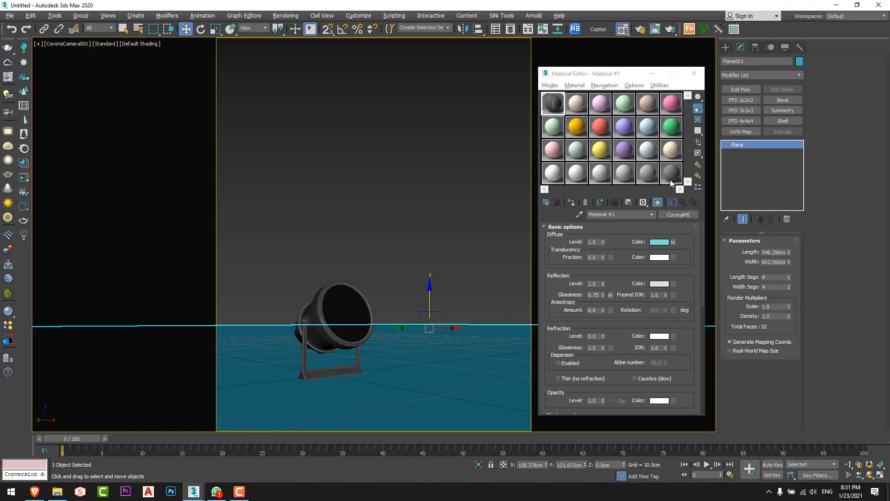
- Give Plane001 a new material (#24) with near-black diffuse, then deselect
{"action": "left_click", "coordinate": [670, 173]}
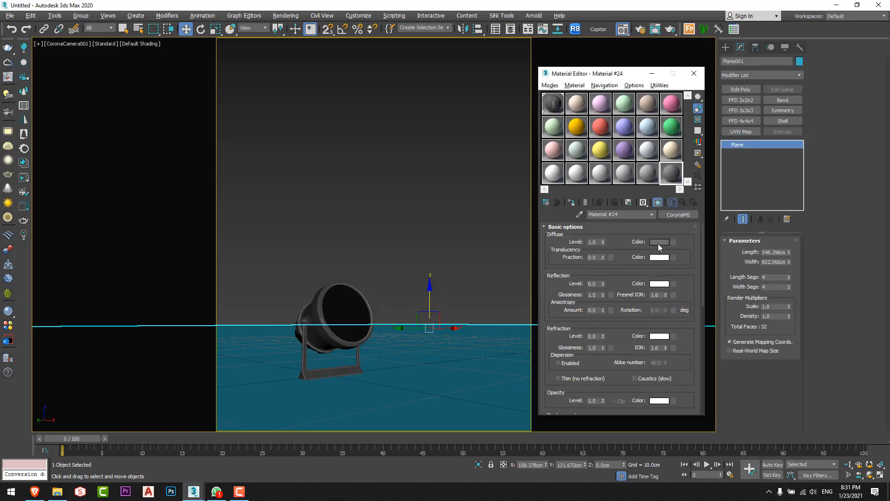
{"action": "left_click", "coordinate": [660, 242]}
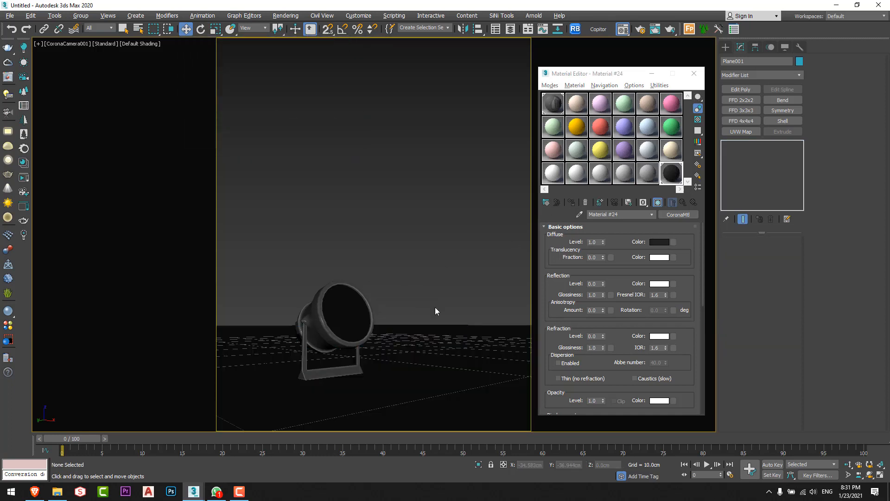
{"action": "left_click", "coordinate": [208, 263]}
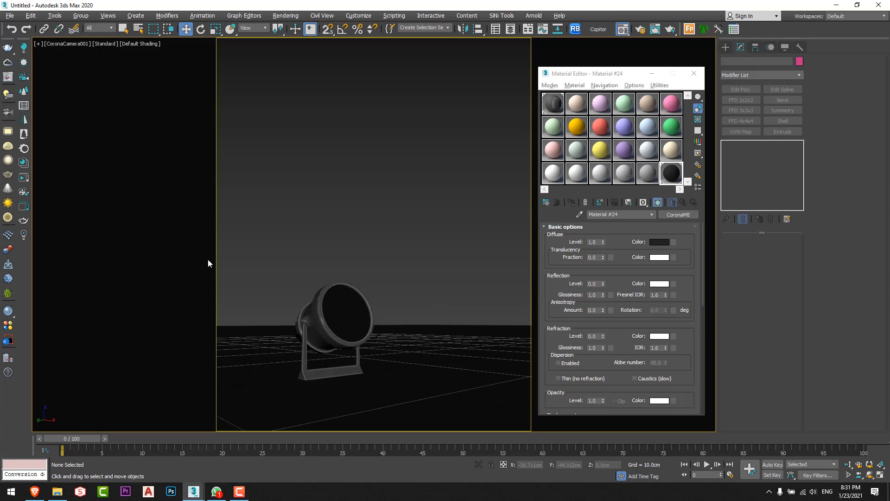
{"action": "mouse_move", "coordinate": [23, 178]}
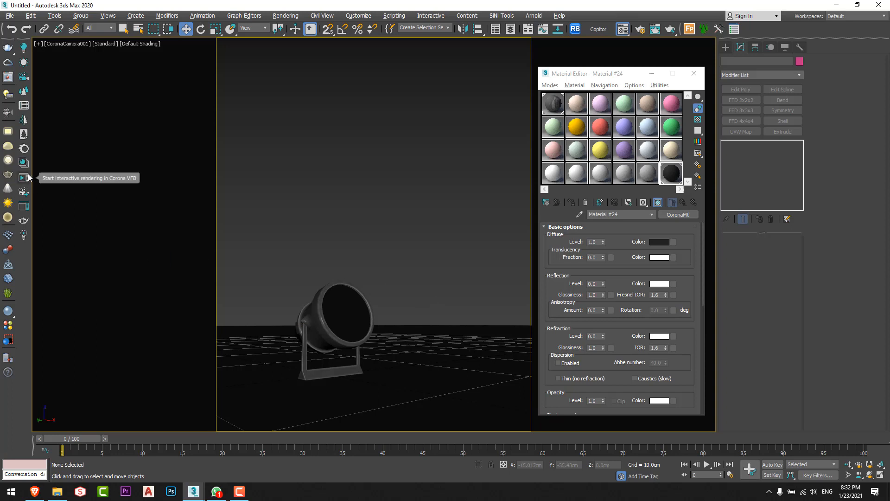
- Launch Corona interactive rendering in the VFB and close the Material Editor
{"action": "left_click", "coordinate": [23, 178]}
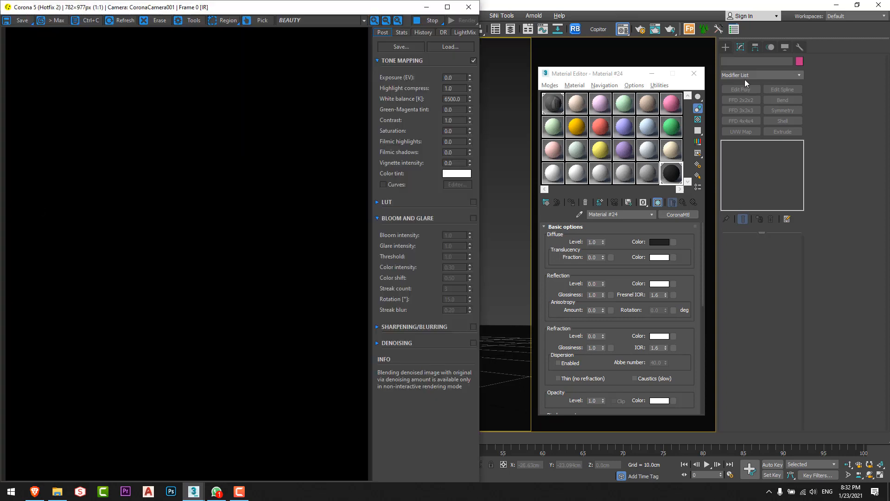
{"action": "left_click", "coordinate": [694, 74]}
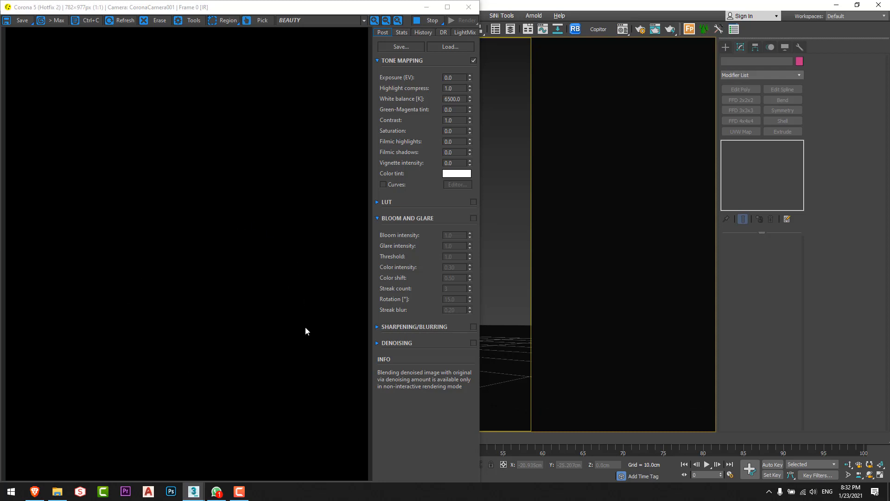
{"action": "mouse_move", "coordinate": [161, 266]}
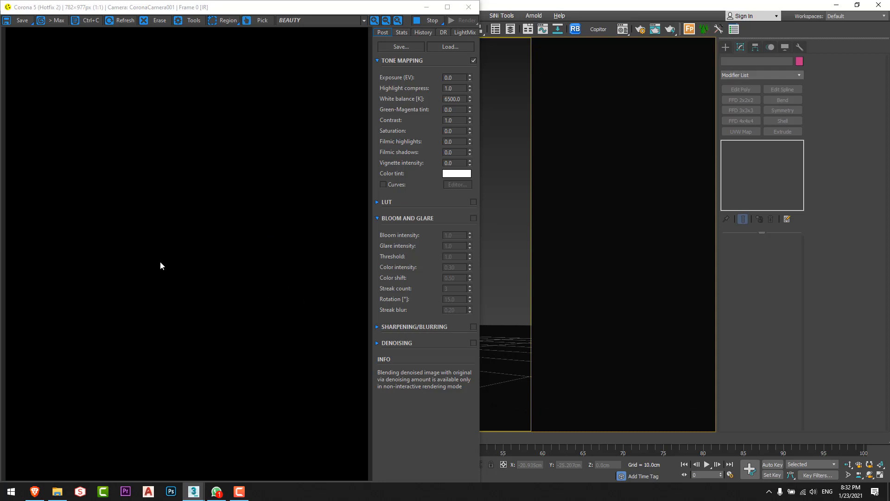
{"action": "mouse_move", "coordinate": [165, 259]}
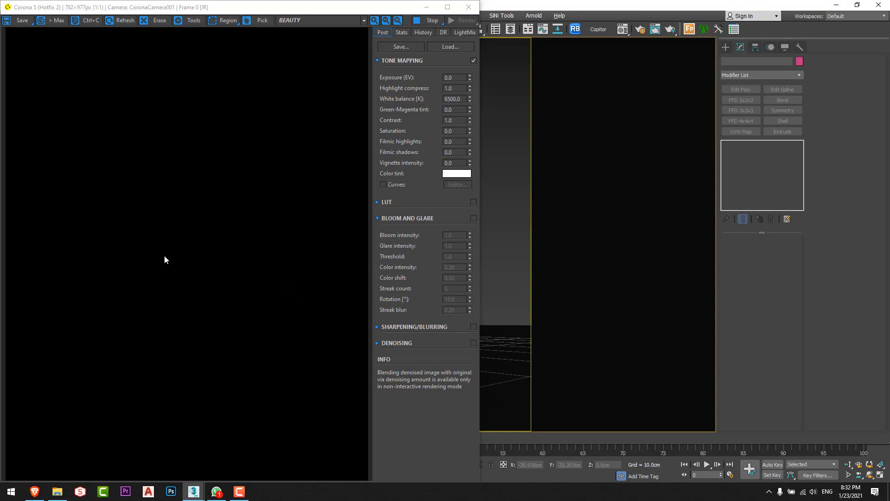
{"action": "mouse_move", "coordinate": [237, 203]}
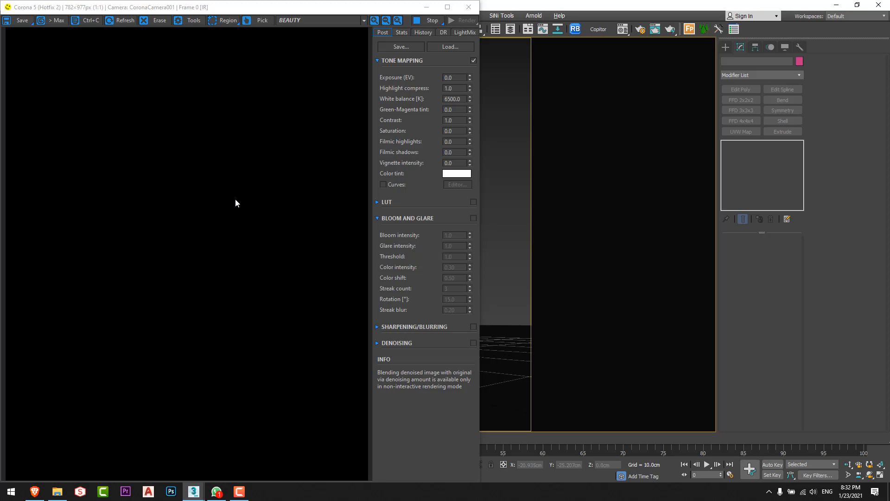
{"action": "mouse_move", "coordinate": [340, 66]}
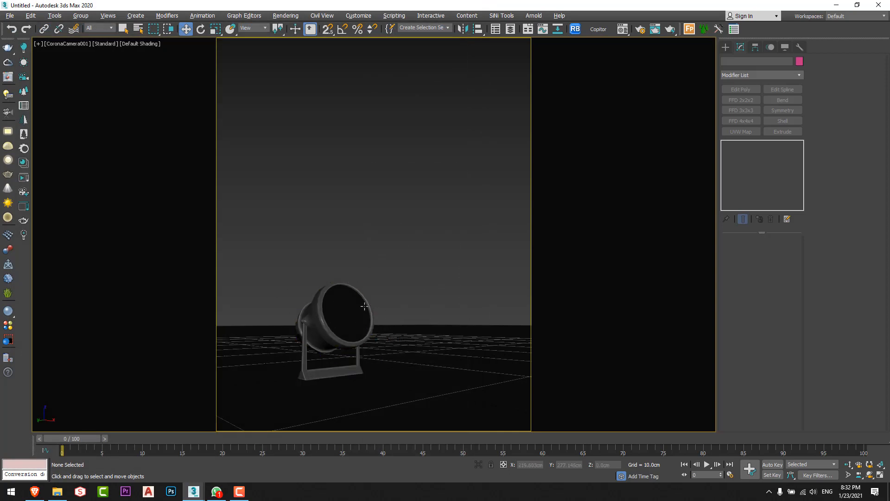
{"action": "mouse_move", "coordinate": [299, 298]}
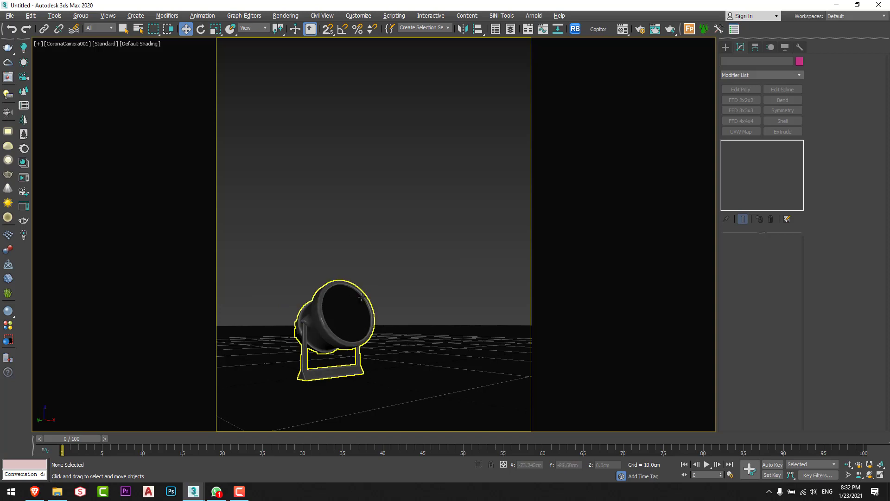
{"action": "mouse_move", "coordinate": [344, 332]}
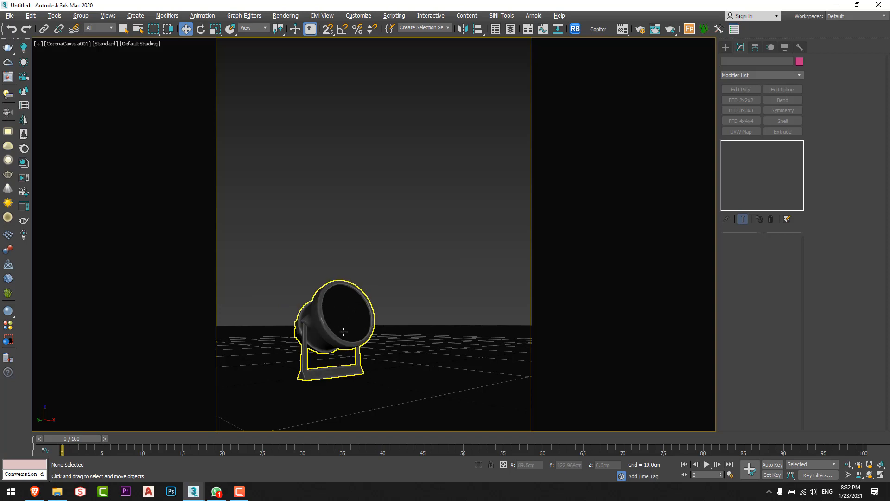
{"action": "mouse_move", "coordinate": [338, 320]}
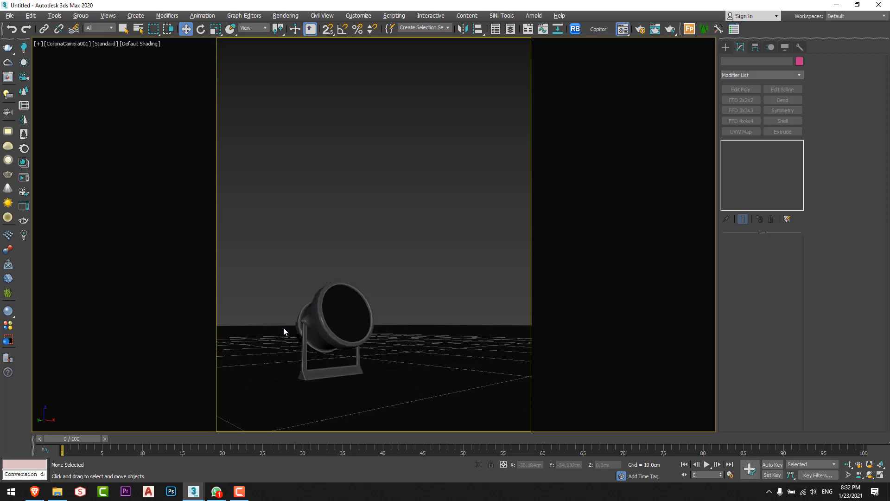
- Open stage_light_tx_Emissive.jpg in the stage light's Textures folder
{"action": "left_click", "coordinate": [56, 491]}
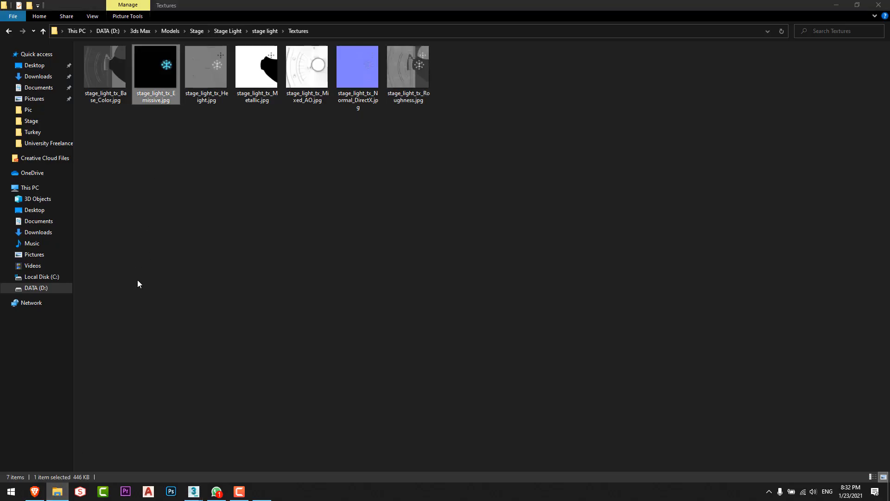
{"action": "double_click", "coordinate": [156, 64]}
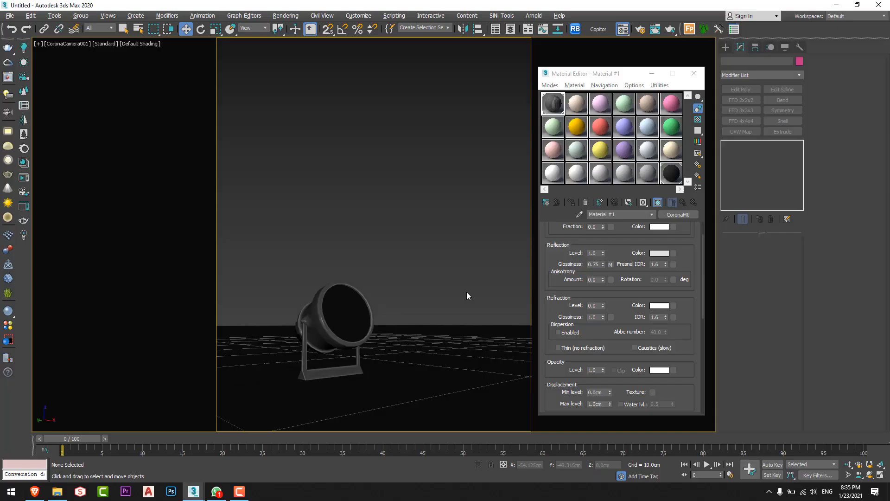
- Reopen Material #1 in the Material Editor and expand its CoronaMtl Advanced options rollout
{"action": "left_click", "coordinate": [345, 331]}
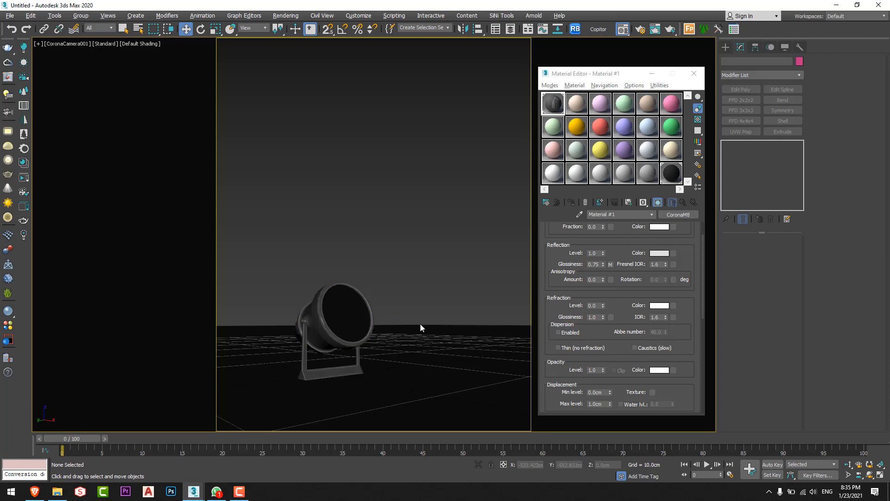
{"action": "scroll", "scroll_direction": "down", "scroll_amount": 3}
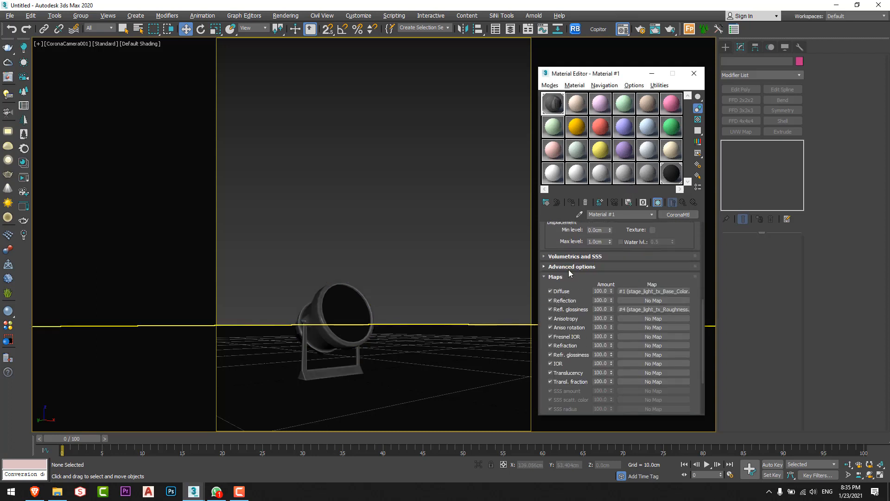
{"action": "left_click", "coordinate": [571, 266]}
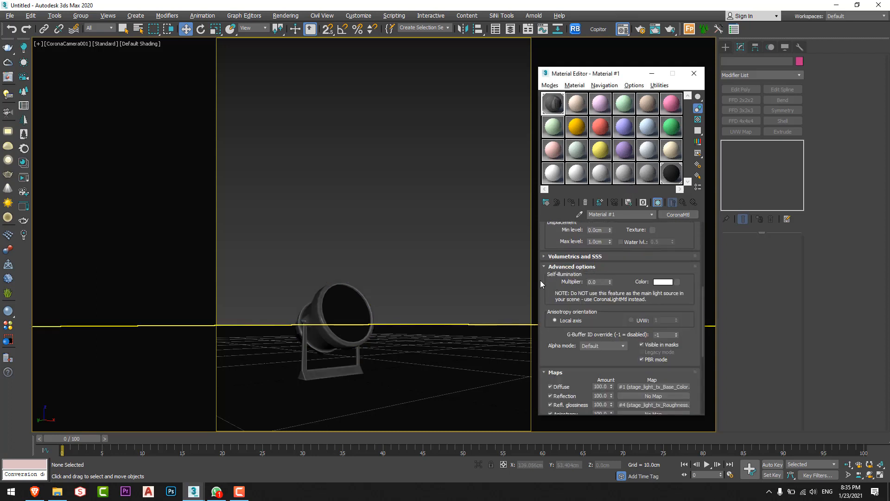
{"action": "mouse_move", "coordinate": [567, 276]}
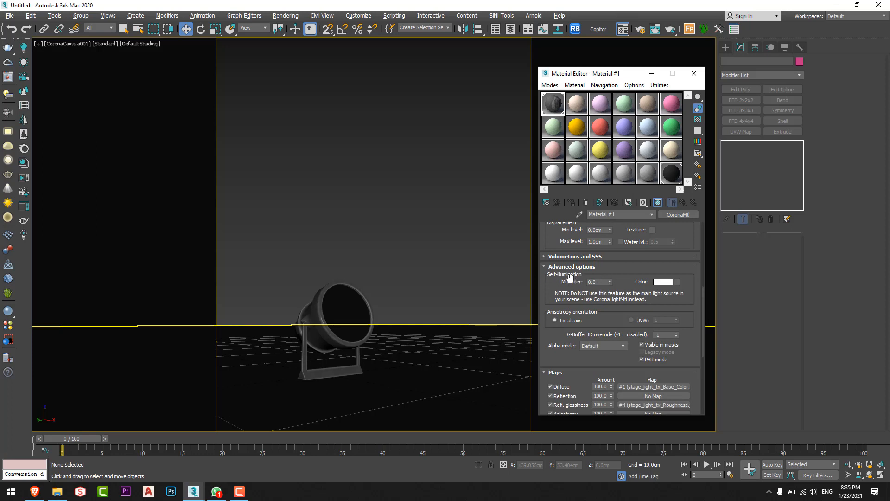
{"action": "mouse_move", "coordinate": [566, 278]}
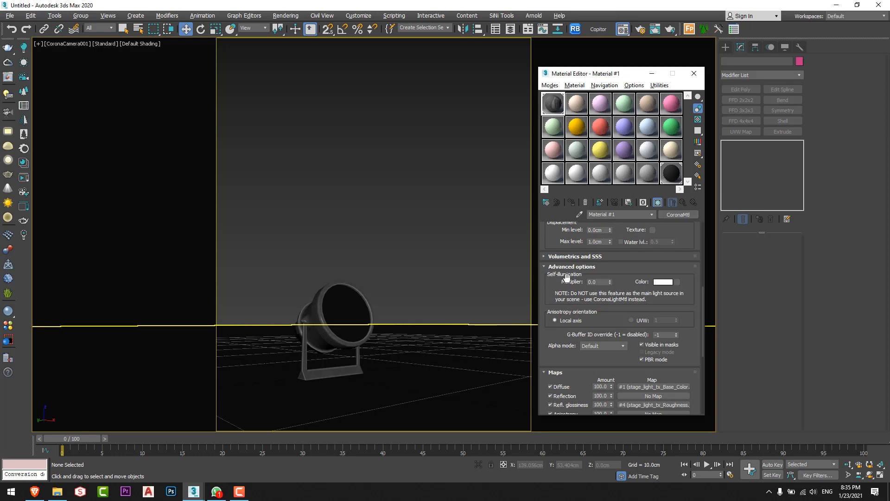
{"action": "mouse_move", "coordinate": [566, 279]}
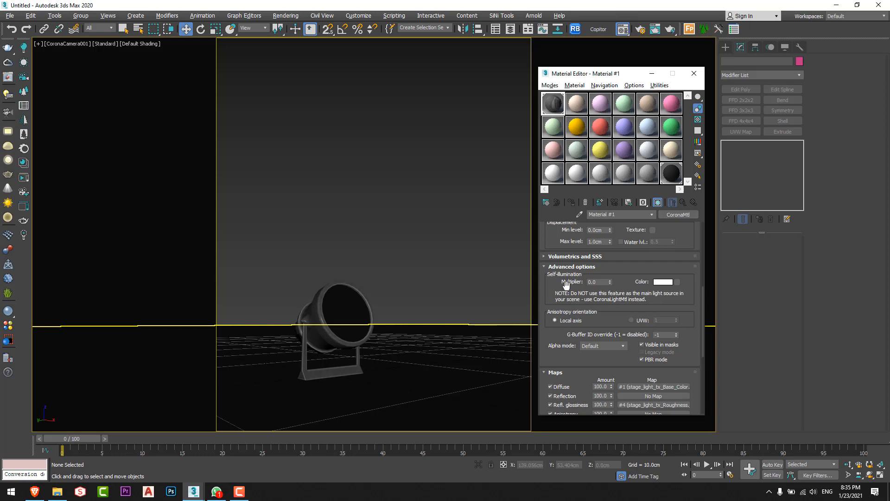
{"action": "mouse_move", "coordinate": [563, 284]}
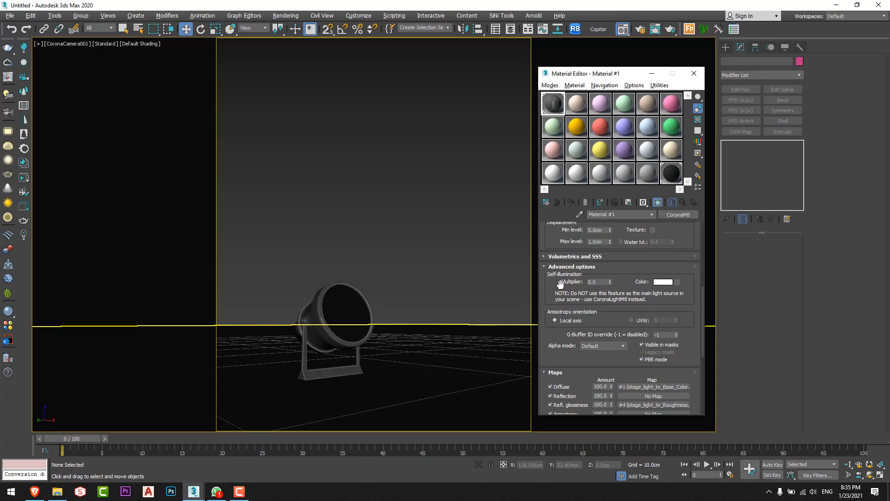
{"action": "mouse_move", "coordinate": [625, 268]}
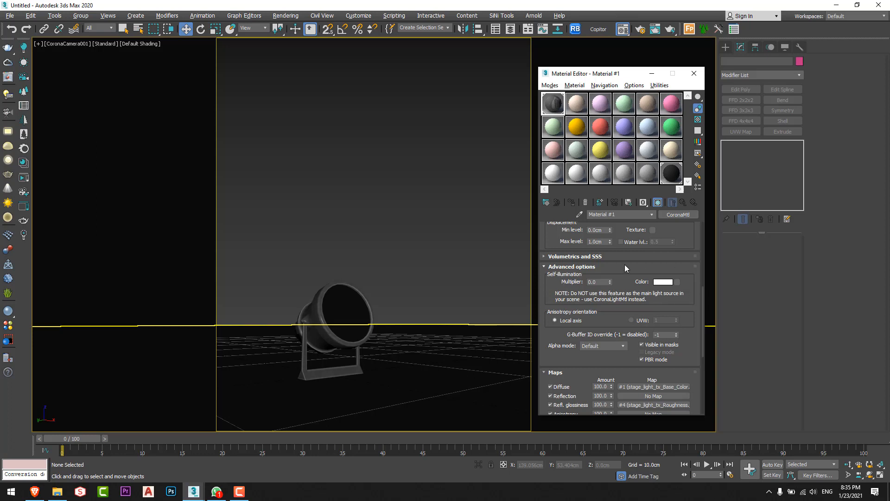
{"action": "scroll", "scroll_direction": "down", "scroll_amount": 3}
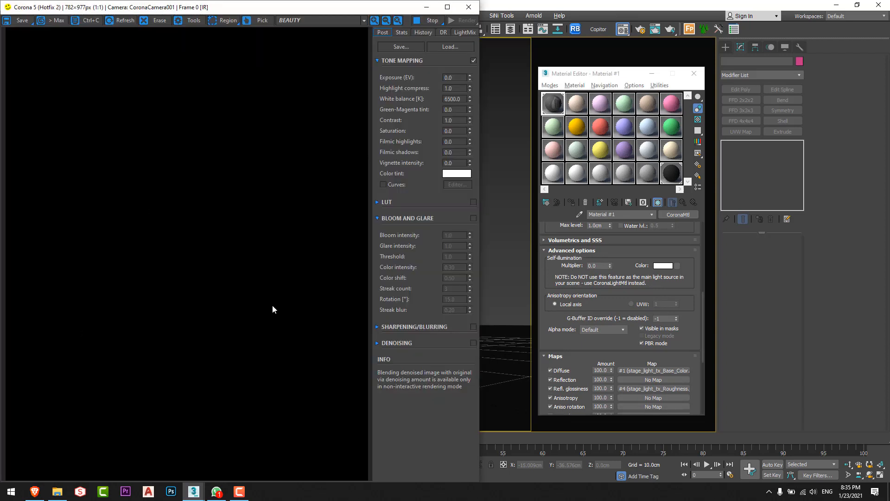
{"action": "mouse_move", "coordinate": [96, 212]}
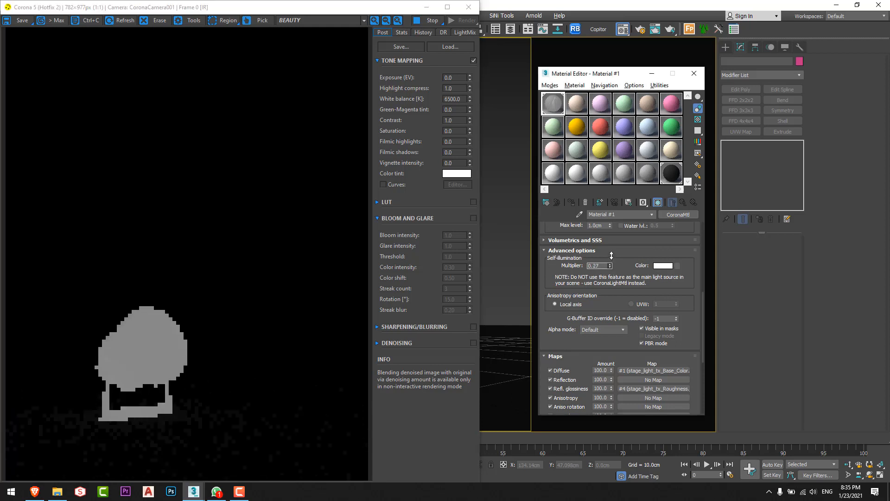
- Raise the self-illumination multiplier to about 0.84 and add a Bitmap to the self-illumination colour
{"action": "left_click", "coordinate": [612, 266]}
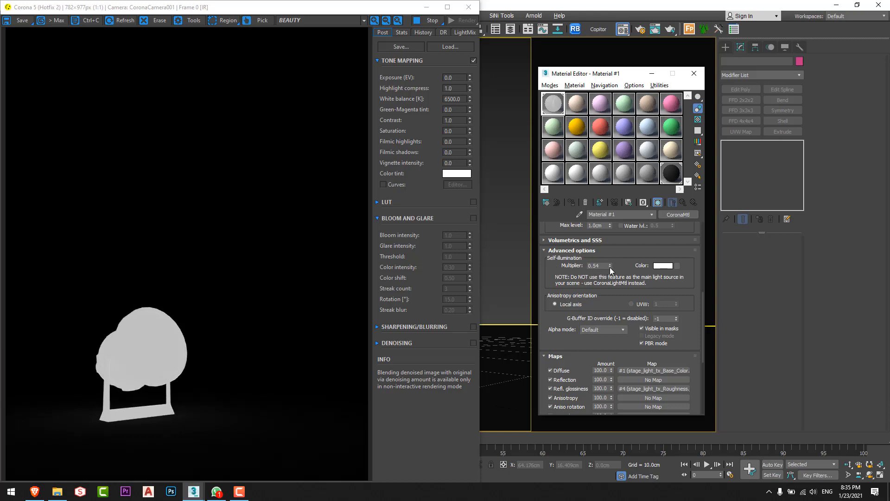
{"action": "left_click", "coordinate": [609, 263]}
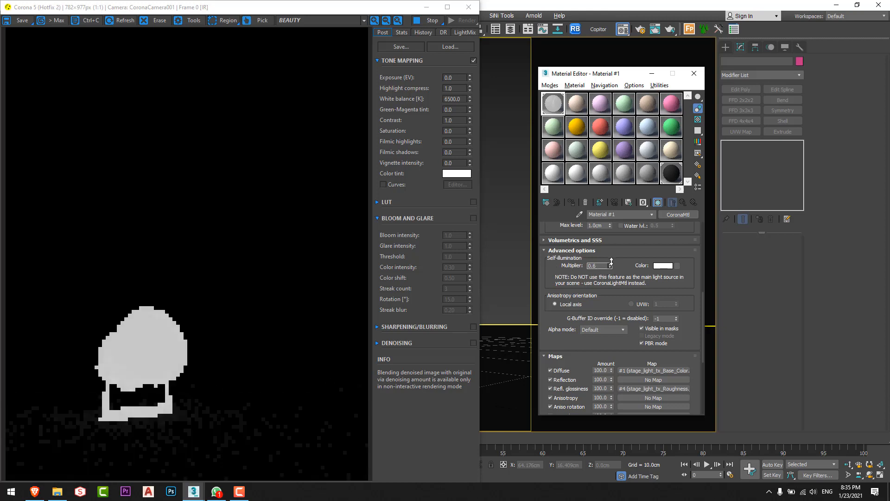
{"action": "left_click", "coordinate": [611, 263]}
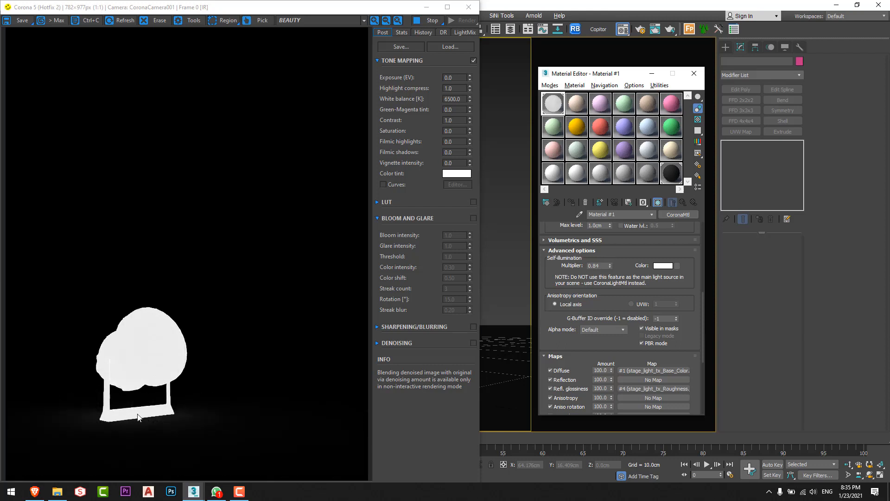
{"action": "mouse_move", "coordinate": [89, 398]}
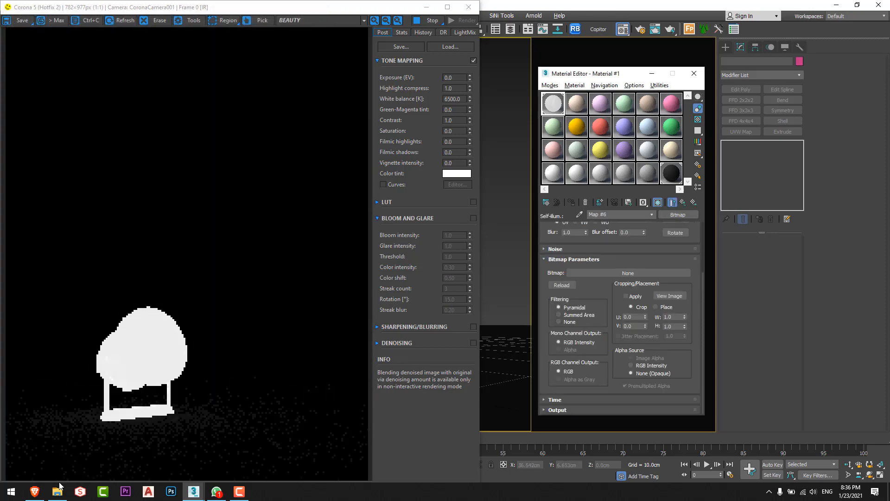
- Load stage_light_tx_Emissive.jpg as the self-illumination Bitmap image
{"action": "left_click", "coordinate": [56, 491]}
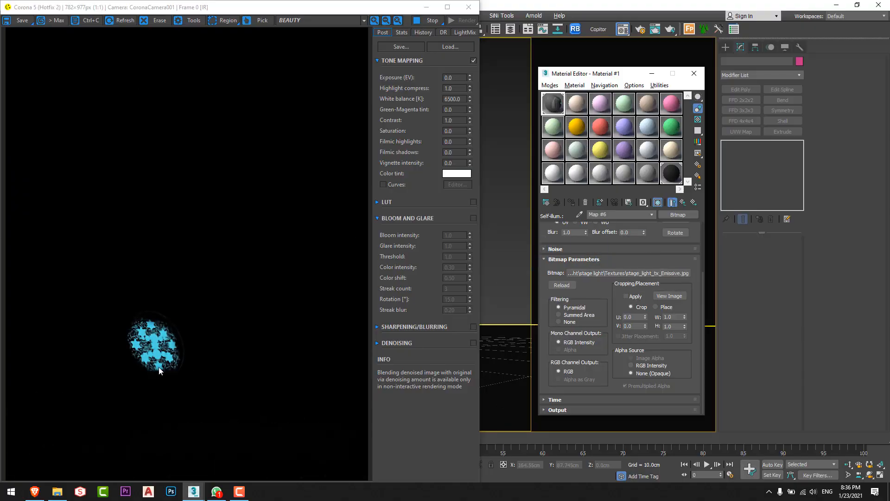
{"action": "mouse_move", "coordinate": [162, 341]}
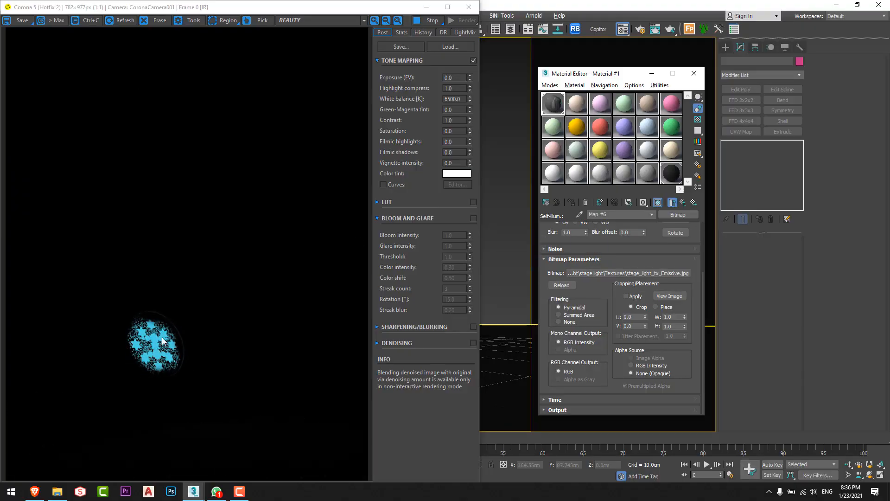
{"action": "mouse_move", "coordinate": [159, 370]}
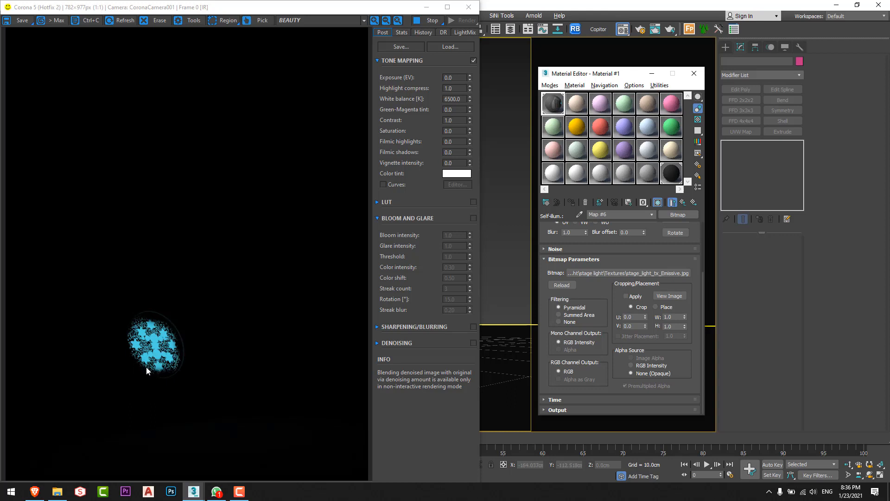
{"action": "mouse_move", "coordinate": [147, 318]}
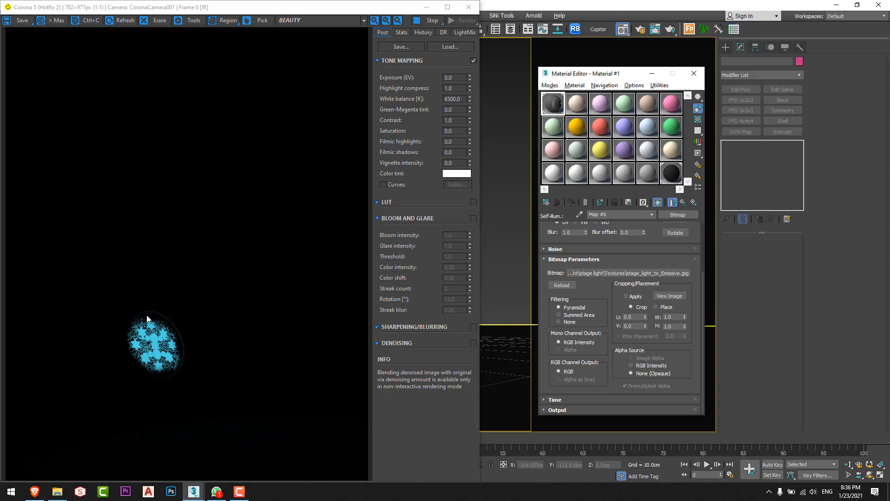
{"action": "mouse_move", "coordinate": [141, 316]}
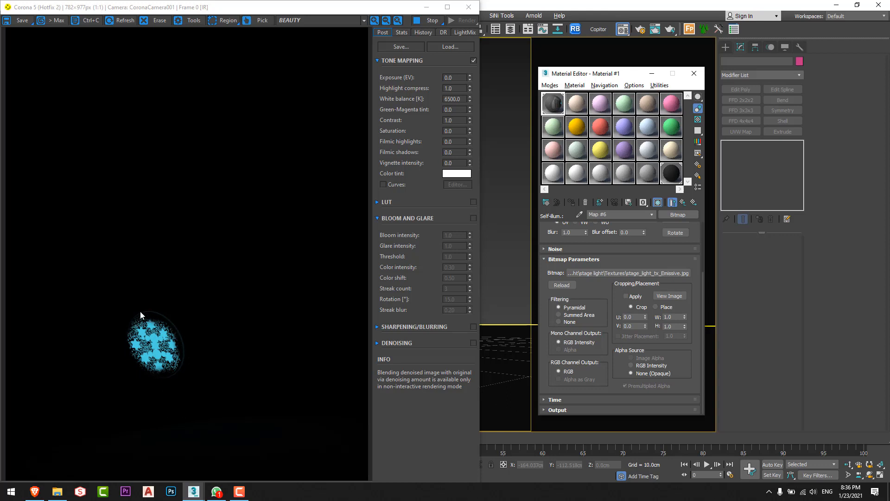
{"action": "mouse_move", "coordinate": [173, 364]}
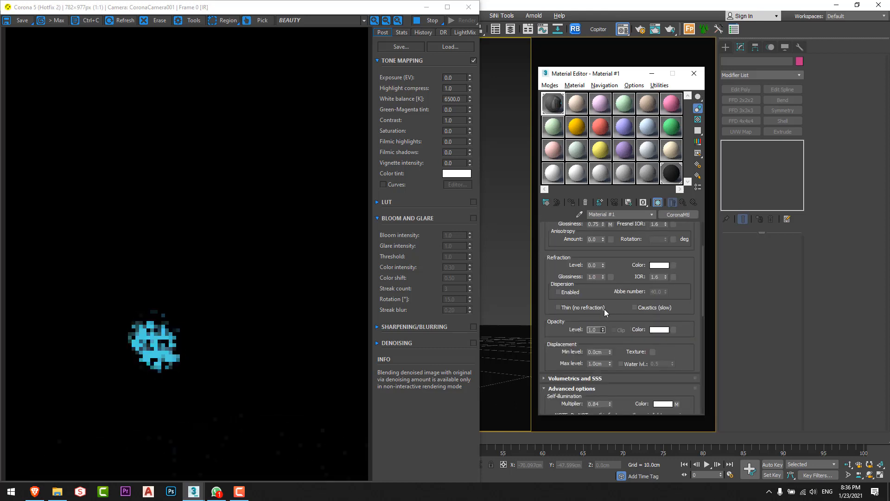
{"action": "scroll", "scroll_direction": "down", "scroll_amount": 3}
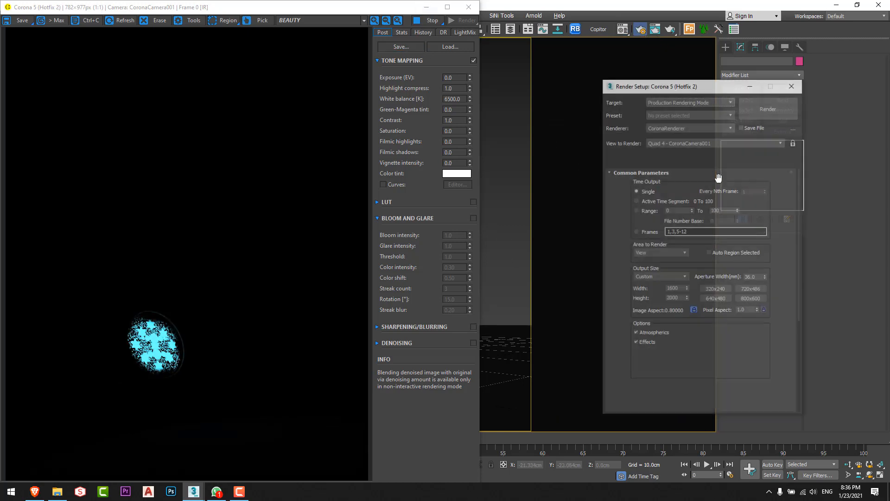
- Close Render Setup and create a Disk-shaped CoronaLight above the stage light
{"action": "left_click", "coordinate": [792, 87]}
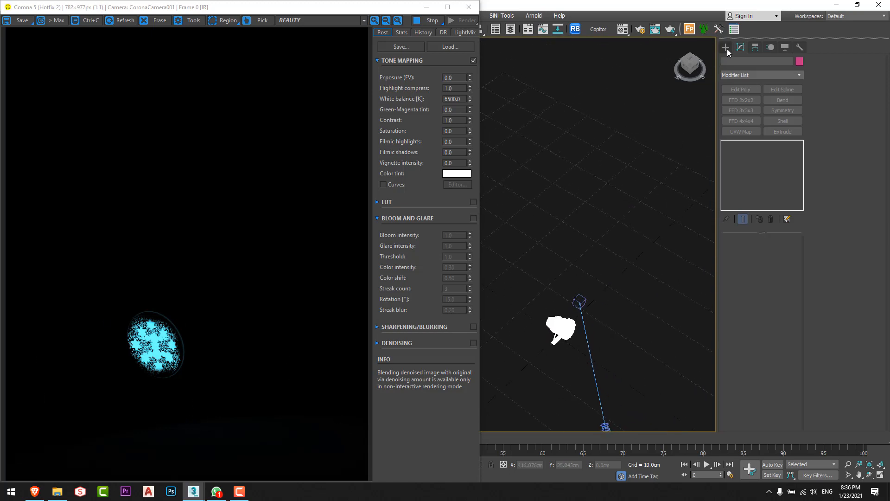
{"action": "left_click", "coordinate": [725, 47]}
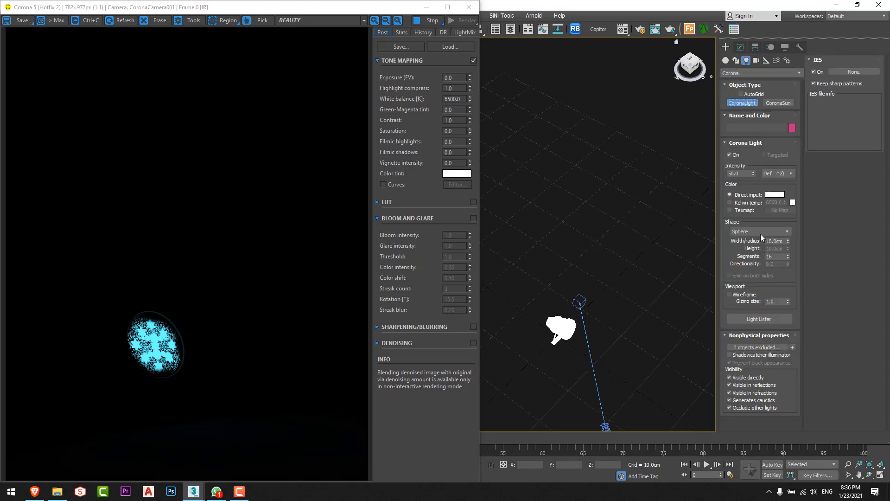
{"action": "left_click", "coordinate": [759, 231]}
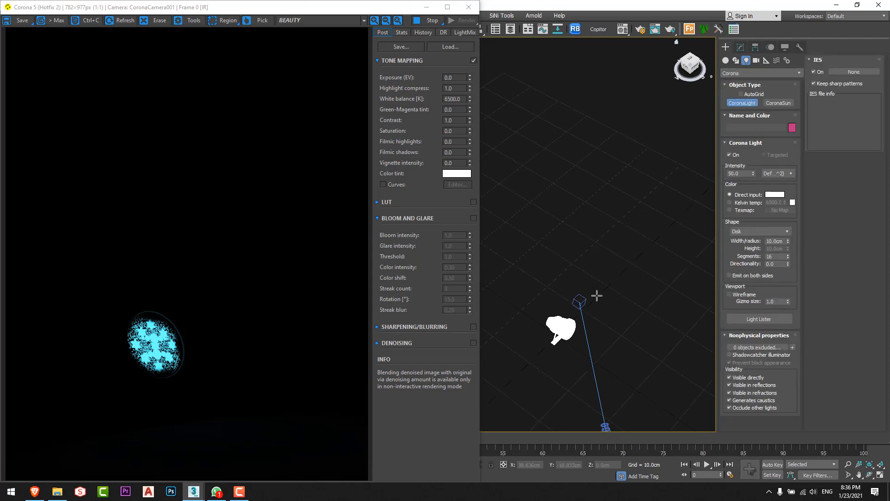
{"action": "left_click", "coordinate": [559, 330]}
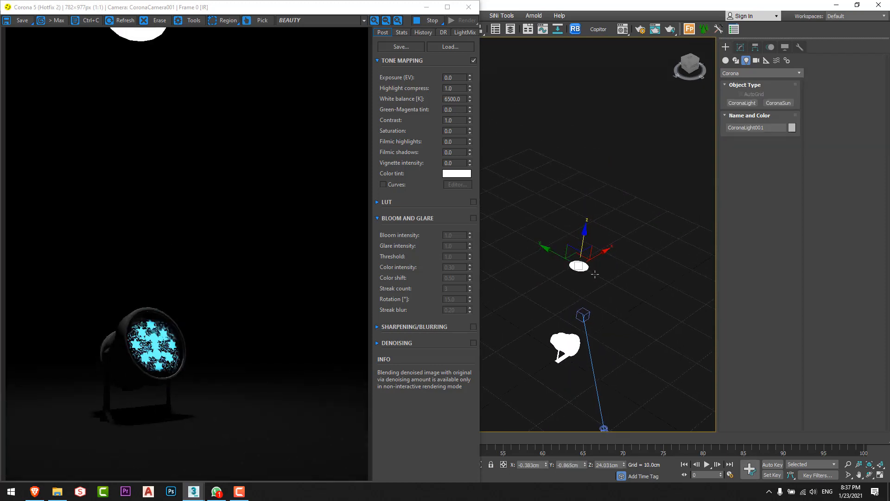
{"action": "left_click", "coordinate": [740, 46]}
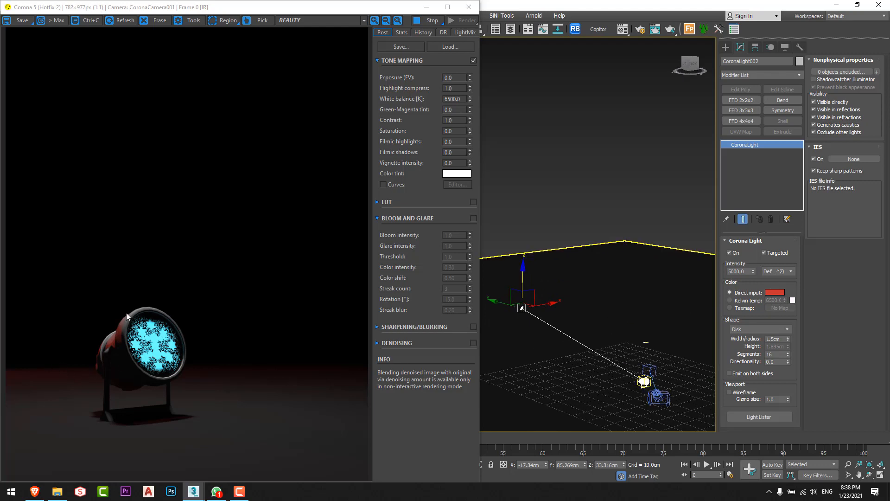
{"action": "mouse_move", "coordinate": [162, 371]}
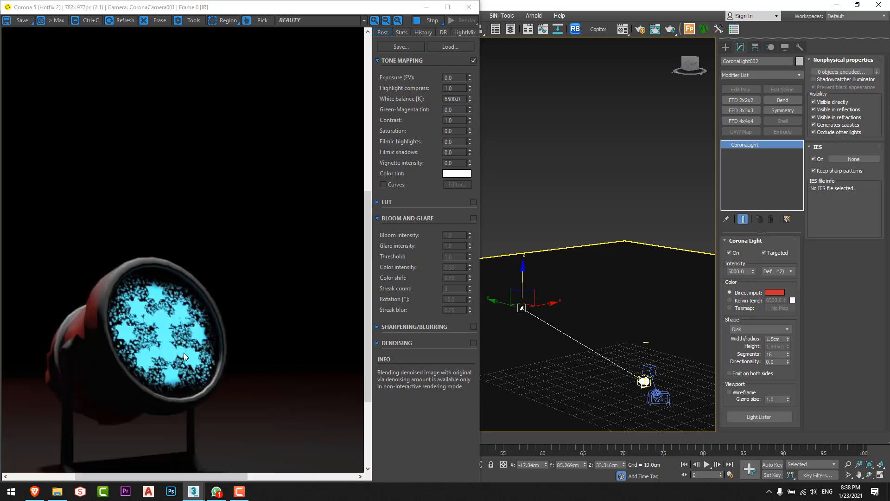
{"action": "mouse_move", "coordinate": [169, 321]}
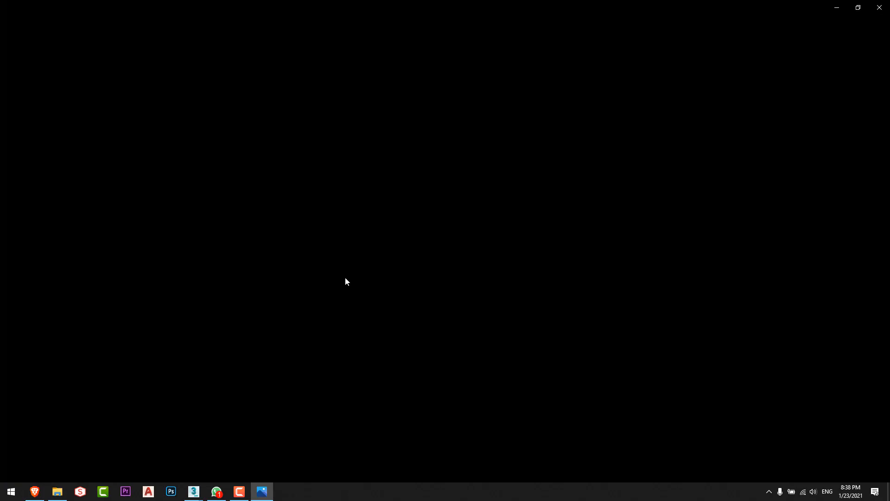
- View stage_light_tx_Emissive.jpg from the Textures folder in Photos, then return to 3ds Max
{"action": "left_click", "coordinate": [262, 491]}
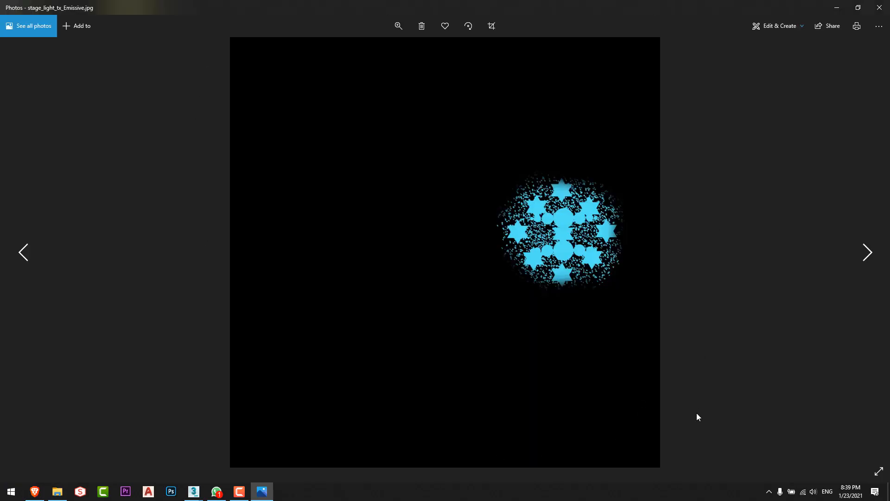
{"action": "mouse_move", "coordinate": [588, 292]}
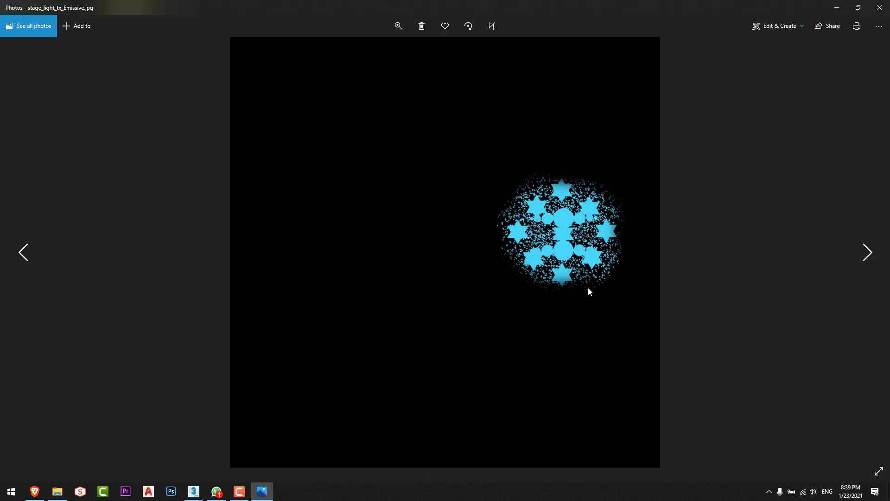
{"action": "mouse_move", "coordinate": [585, 213]}
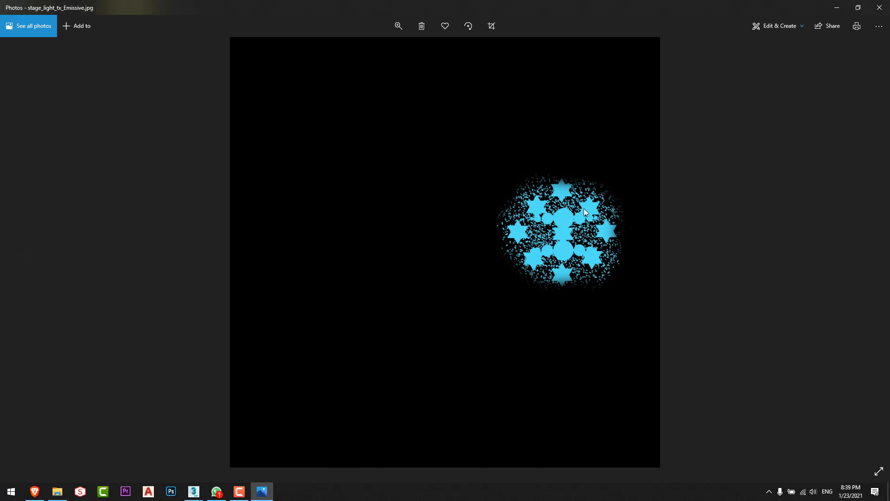
{"action": "mouse_move", "coordinate": [880, 8]}
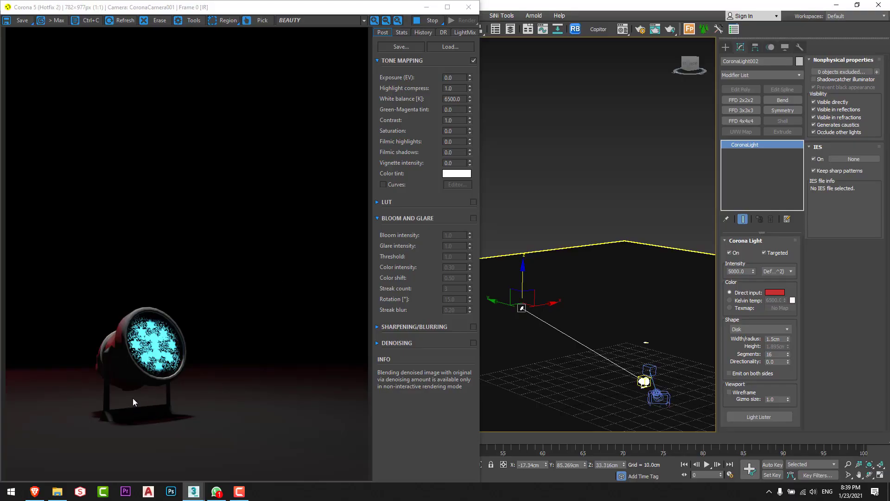
{"action": "mouse_move", "coordinate": [134, 332]}
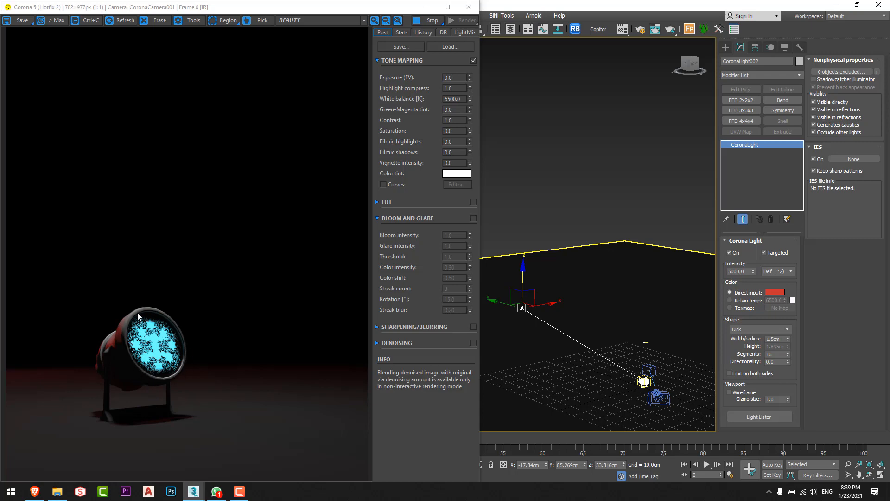
{"action": "mouse_move", "coordinate": [173, 326]}
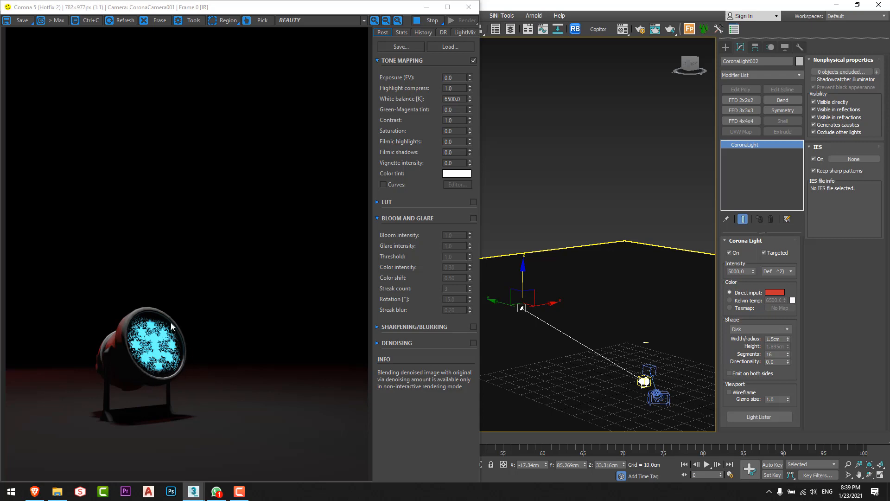
{"action": "left_click", "coordinate": [56, 491]}
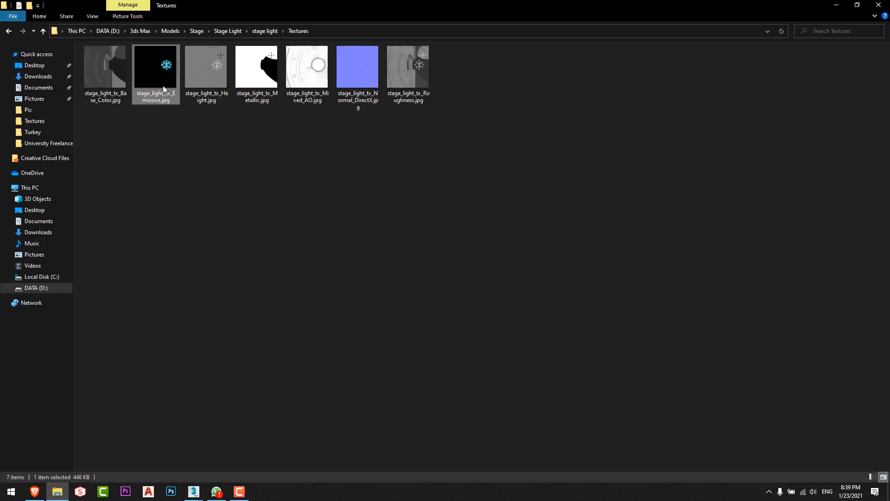
{"action": "double_click", "coordinate": [156, 64]}
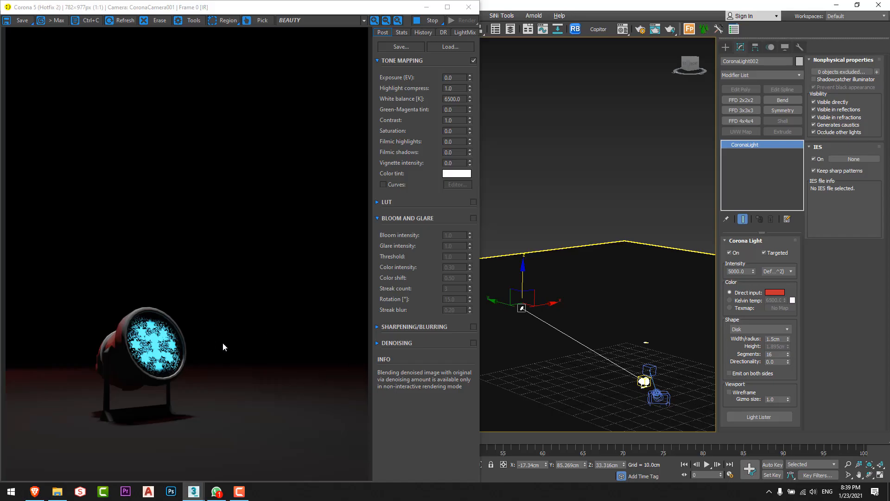
{"action": "mouse_move", "coordinate": [131, 357]}
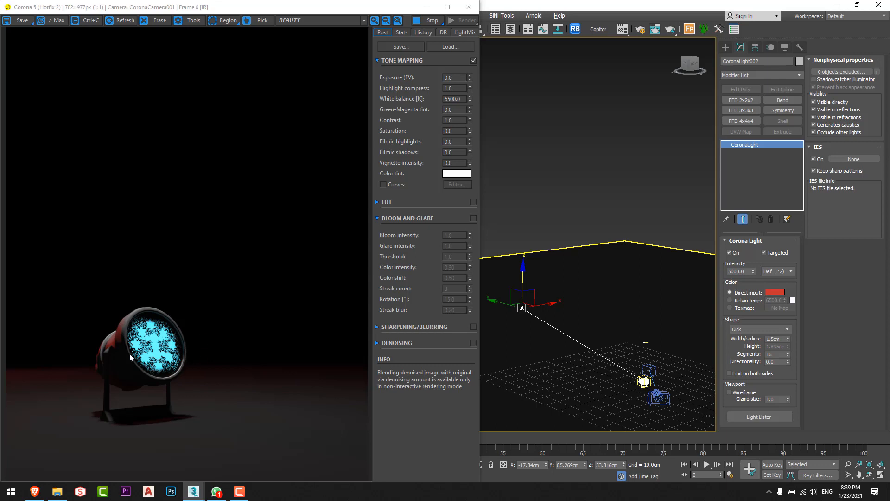
{"action": "mouse_move", "coordinate": [146, 349]}
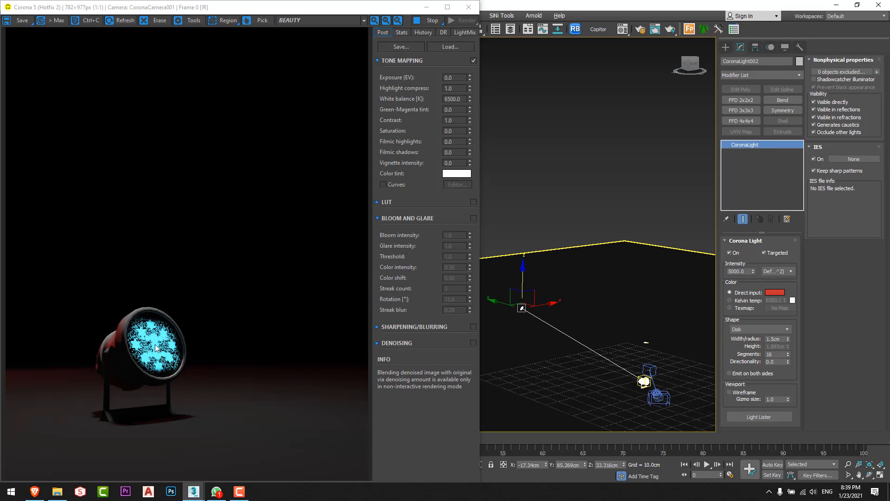
{"action": "mouse_move", "coordinate": [177, 341]}
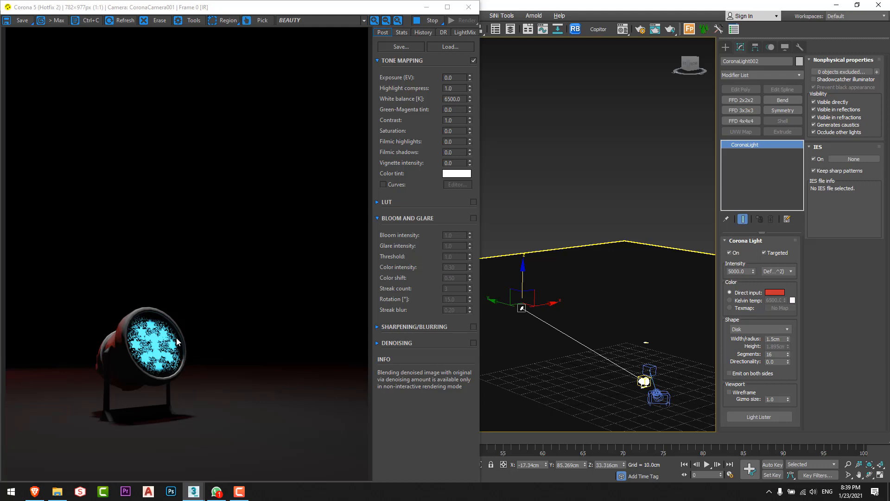
{"action": "mouse_move", "coordinate": [181, 356]}
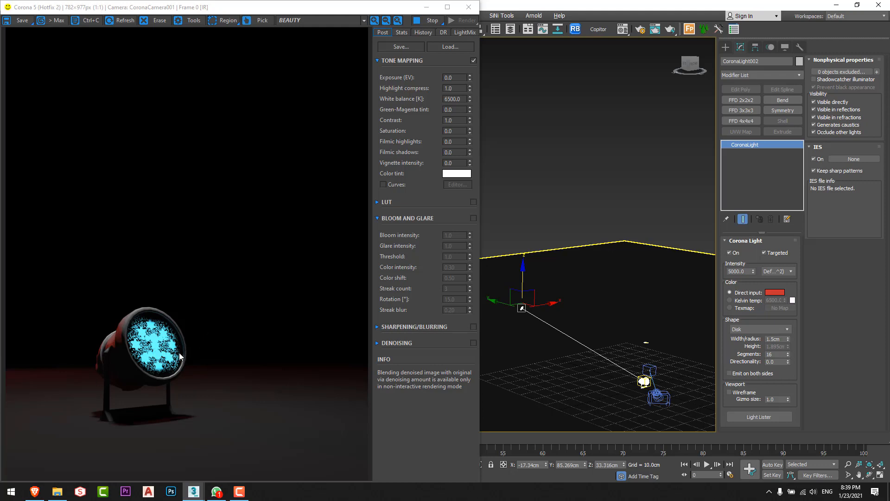
{"action": "mouse_move", "coordinate": [462, 220]}
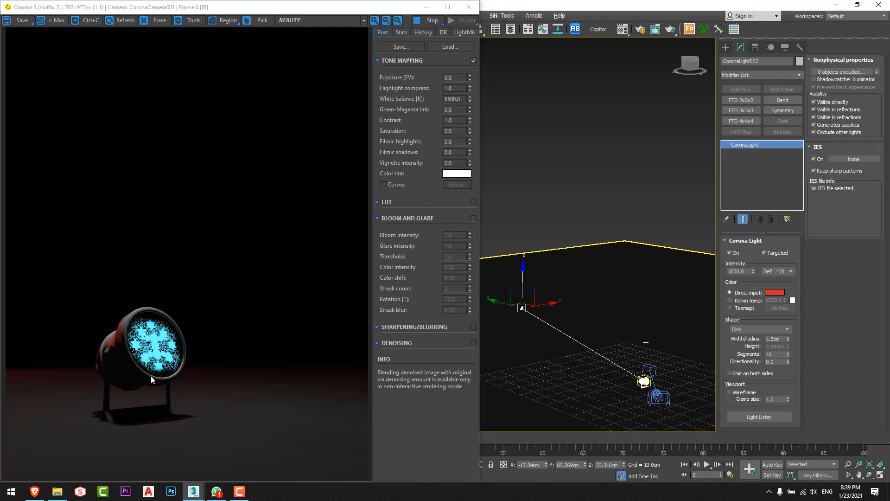
{"action": "mouse_move", "coordinate": [128, 442]}
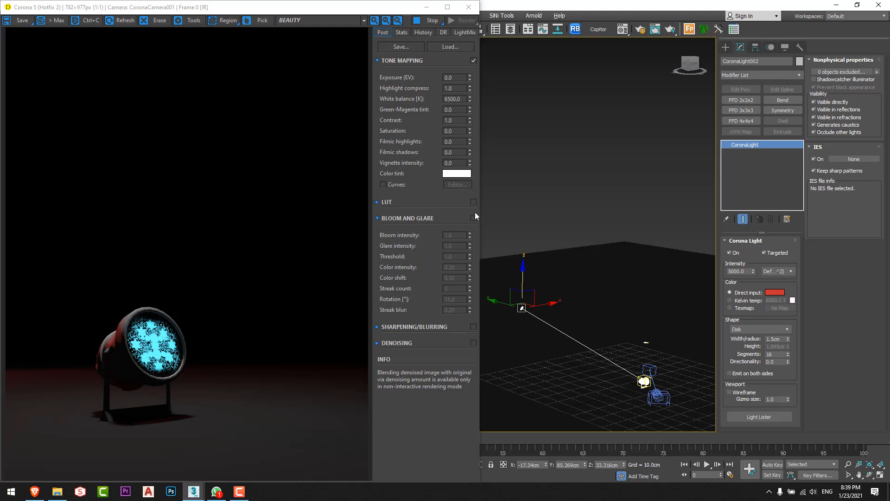
- Enable Bloom and Glare with bloom intensity 5.0 and render a region around the lamp
{"action": "left_click", "coordinate": [473, 218]}
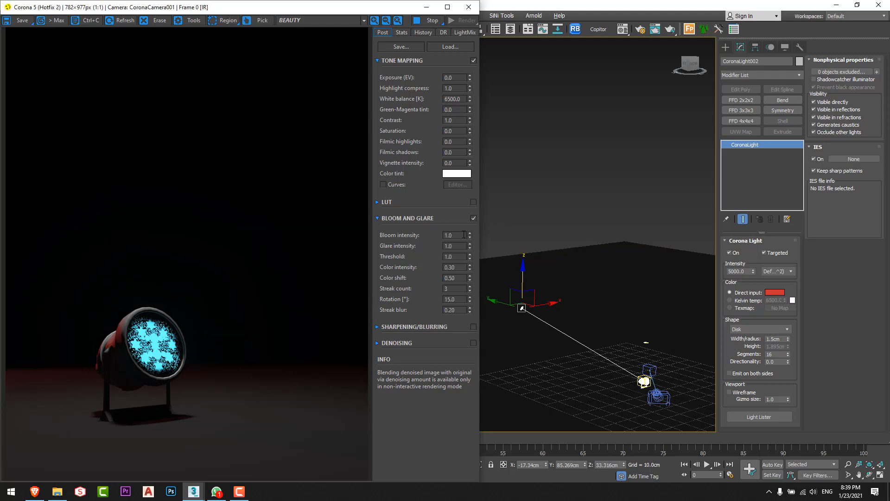
{"action": "triple_click", "coordinate": [452, 235]}
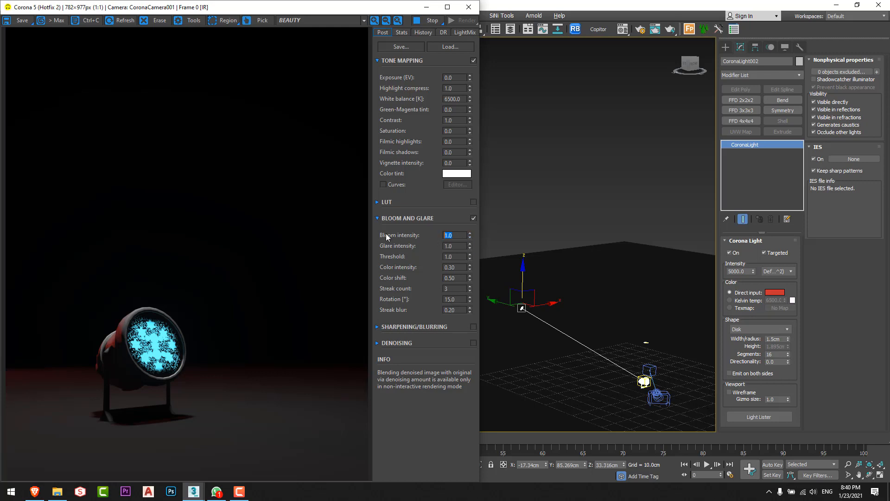
{"action": "mouse_move", "coordinate": [366, 323]}
{"action": "type", "text": "5"}
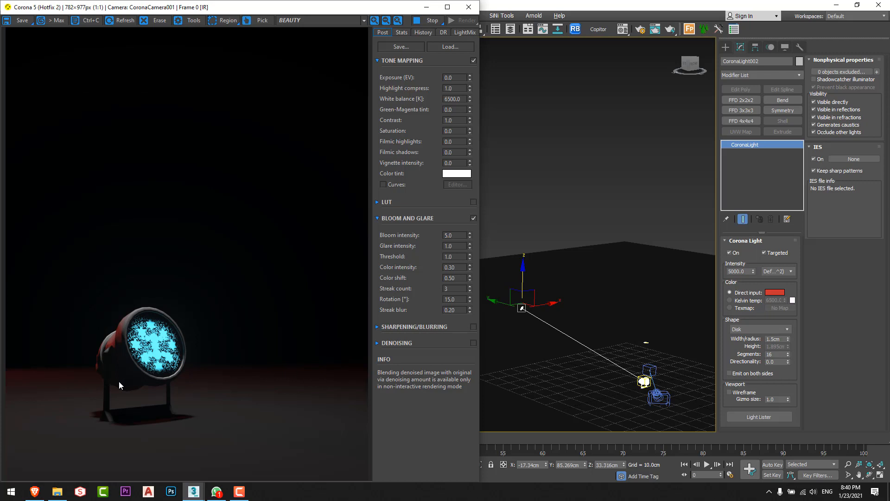
{"action": "left_click", "coordinate": [226, 20]}
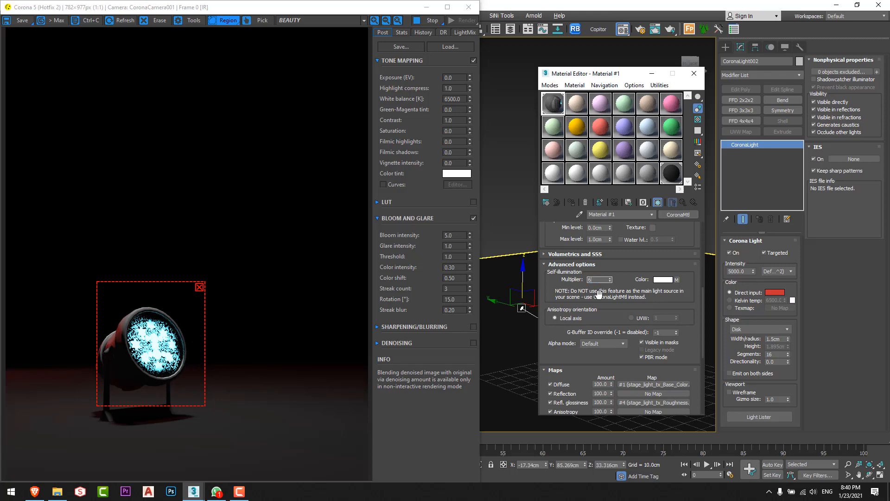
- Set bloom intensity 15.0, glare intensity 10.0 and self-illumination multiplier 4.0
{"action": "triple_click", "coordinate": [597, 280]}
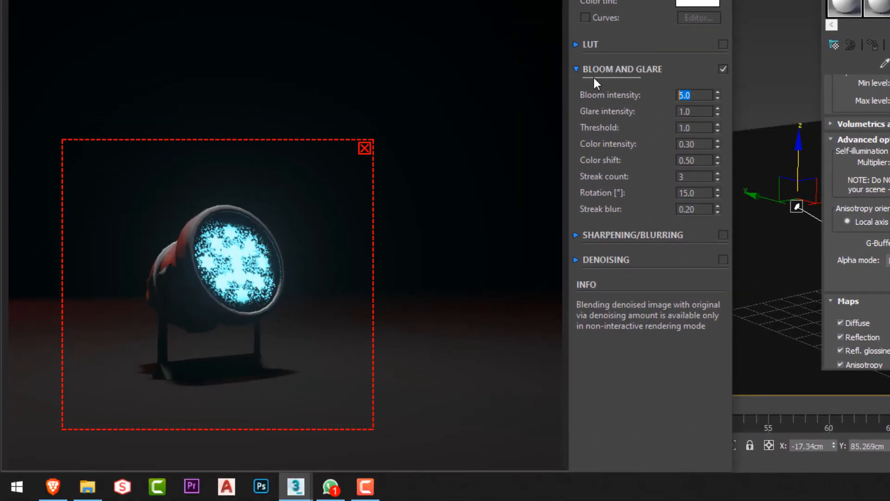
{"action": "type", "text": "15.0"}
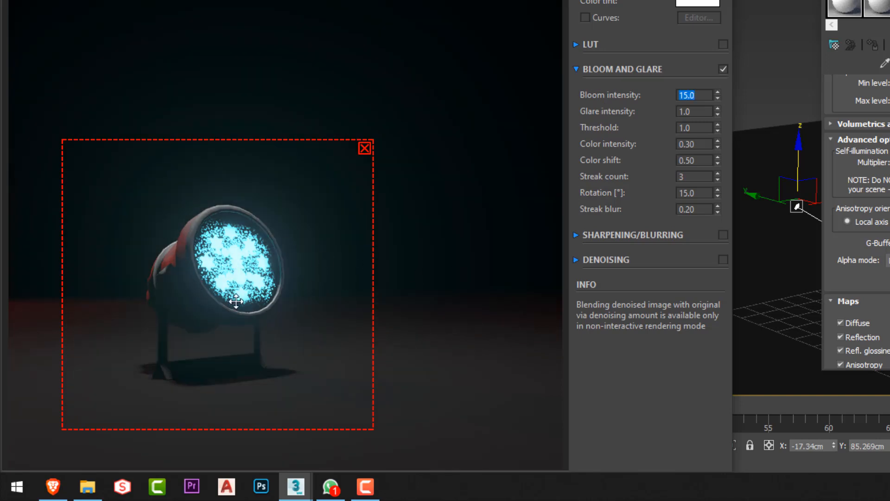
{"action": "mouse_move", "coordinate": [582, 122]}
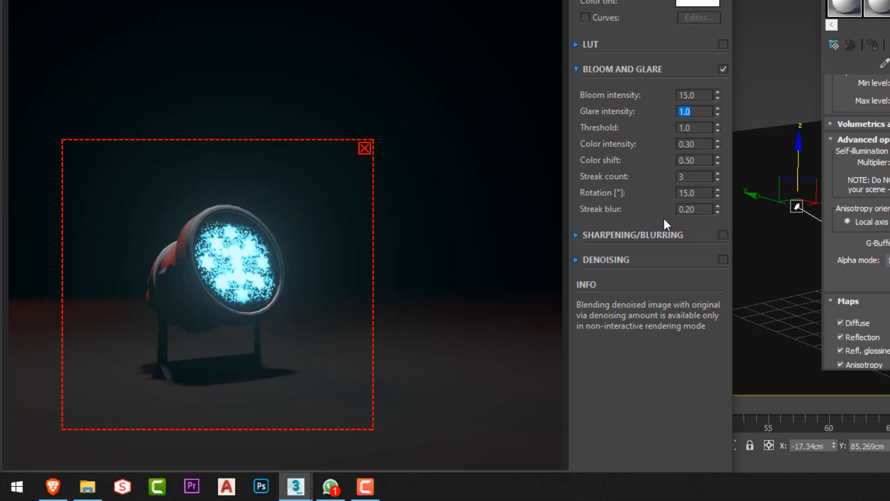
{"action": "type", "text": "3.0"}
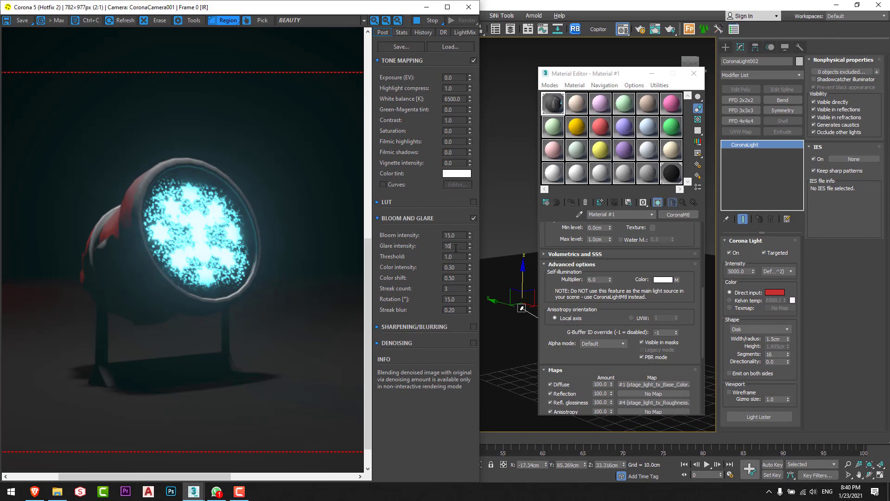
{"action": "triple_click", "coordinate": [453, 245]}
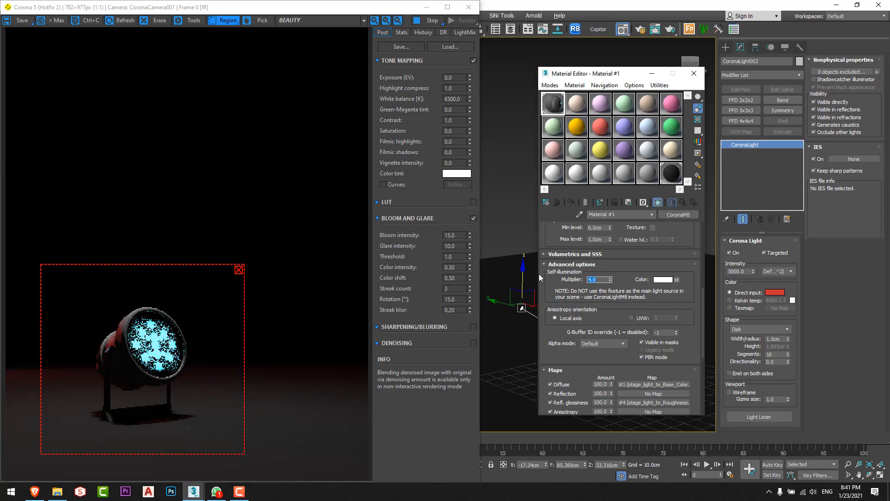
- Enter bloom intensity 50.0, glare intensity 100.0 and glare rotation 20.0
{"action": "triple_click", "coordinate": [453, 245]}
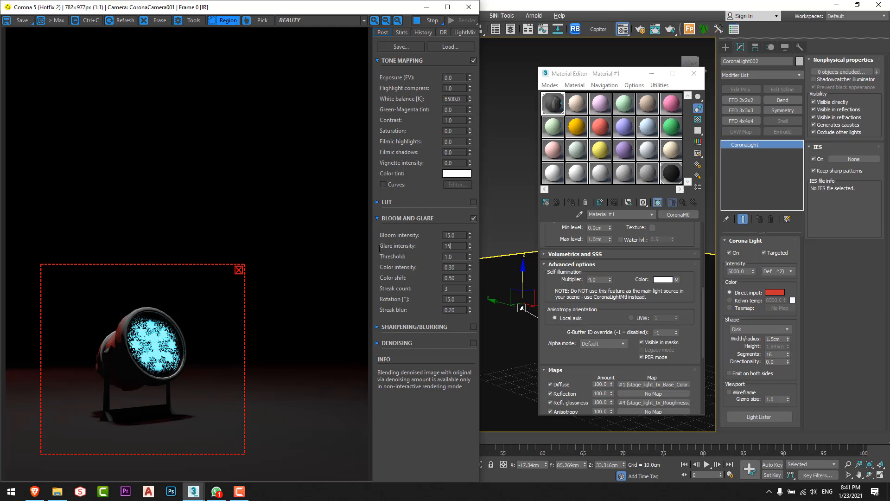
{"action": "triple_click", "coordinate": [454, 235]}
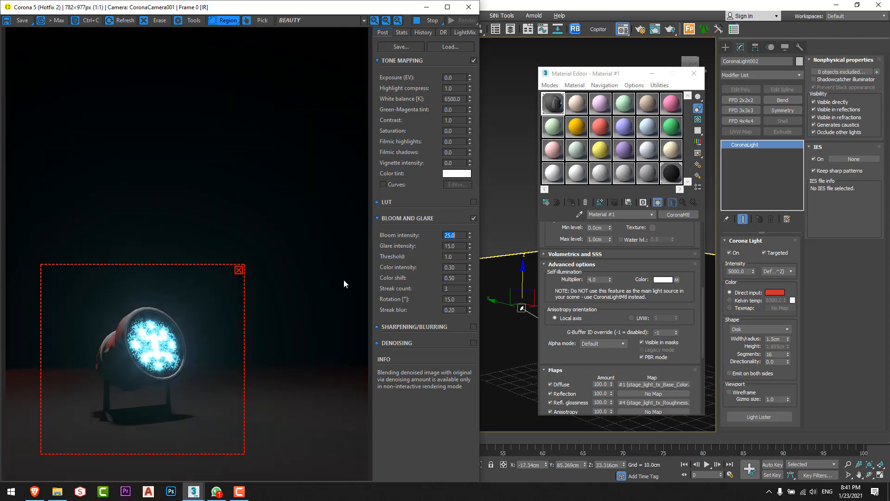
{"action": "triple_click", "coordinate": [452, 245]}
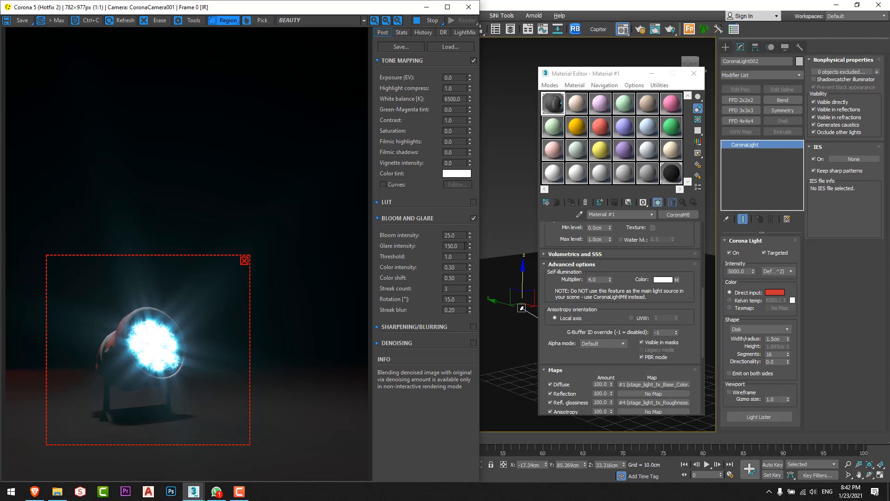
{"action": "triple_click", "coordinate": [454, 245]}
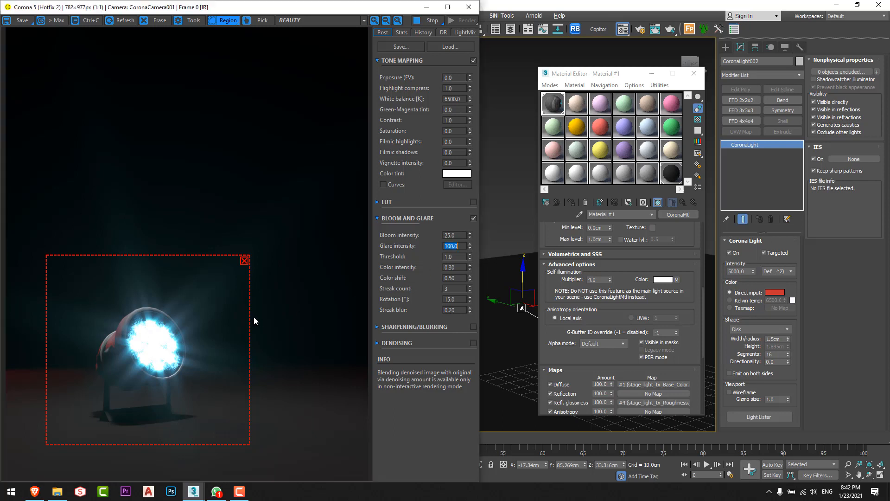
{"action": "triple_click", "coordinate": [453, 235]}
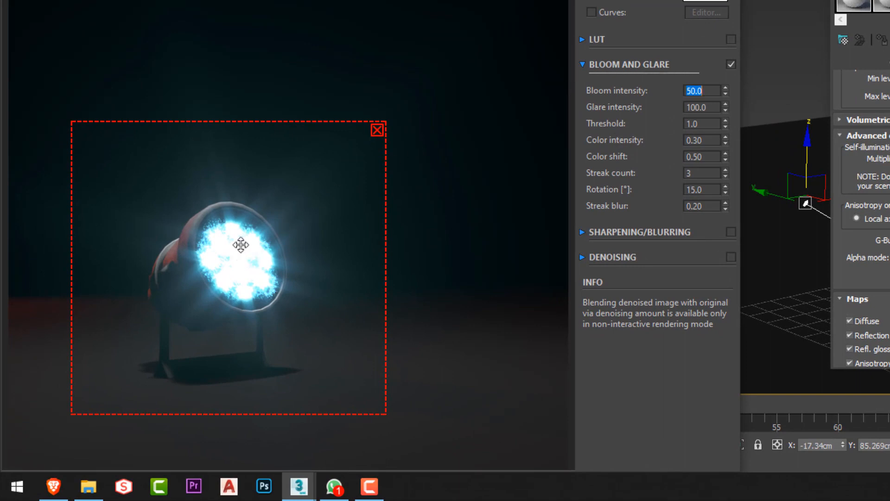
{"action": "mouse_move", "coordinate": [215, 239]}
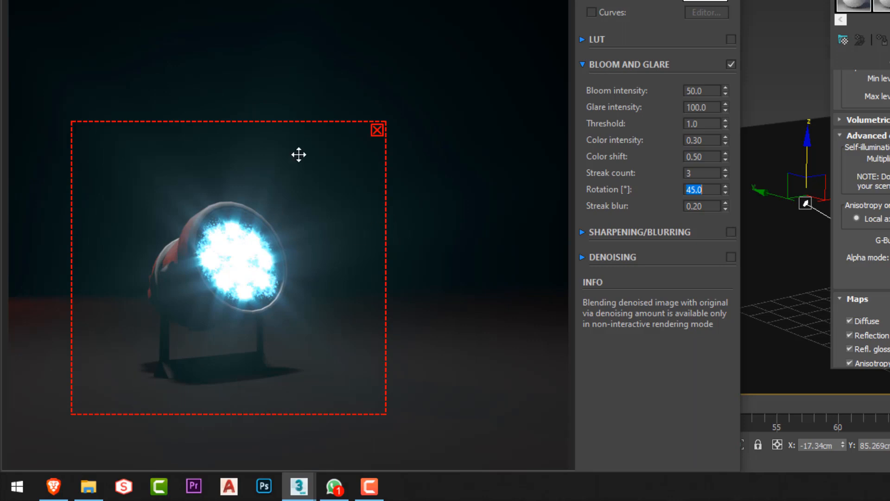
{"action": "mouse_move", "coordinate": [583, 238]}
{"action": "type", "text": "20"}
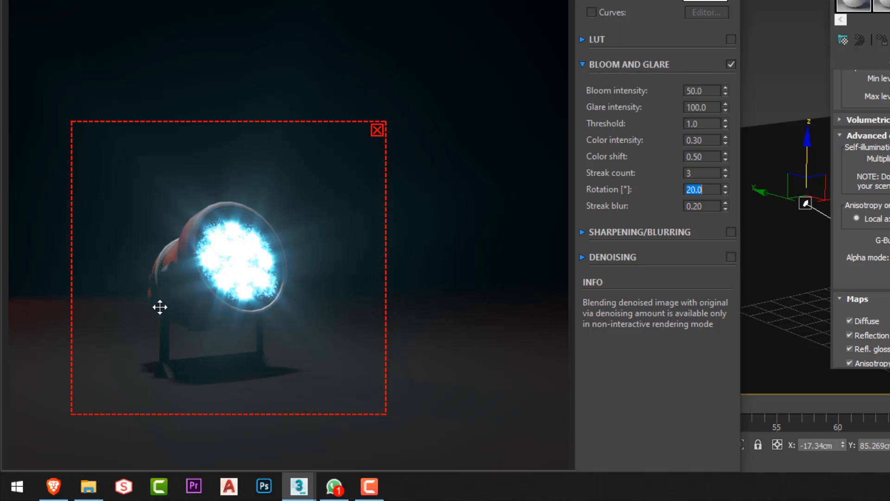
{"action": "mouse_move", "coordinate": [299, 329]}
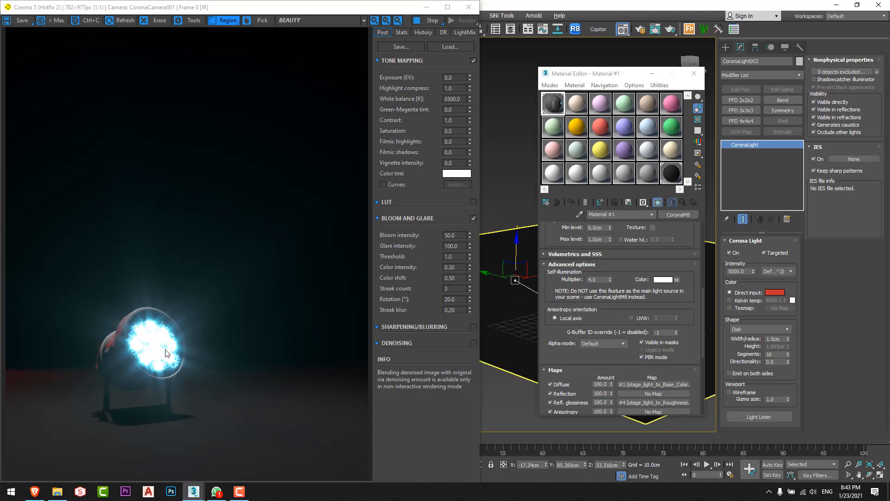
- Set glare rotation to 20 and open the emissive bitmap in the Self-illumination Color slot
{"action": "triple_click", "coordinate": [454, 298]}
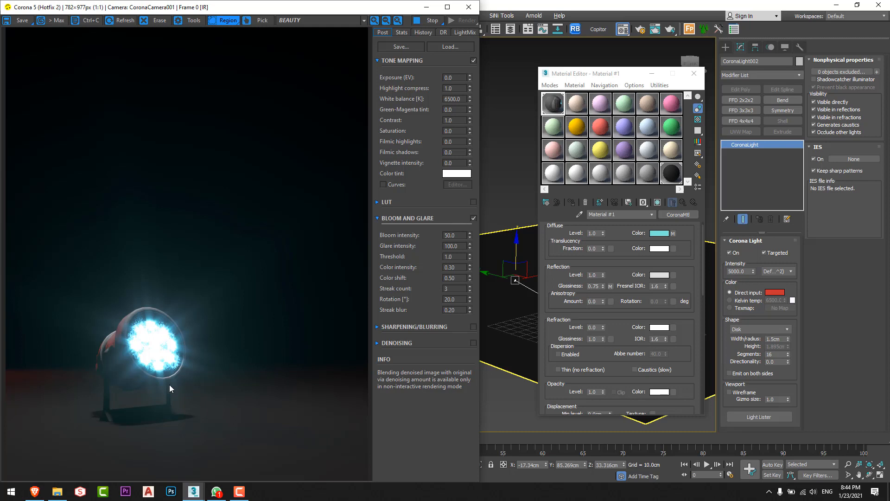
{"action": "mouse_move", "coordinate": [140, 351]}
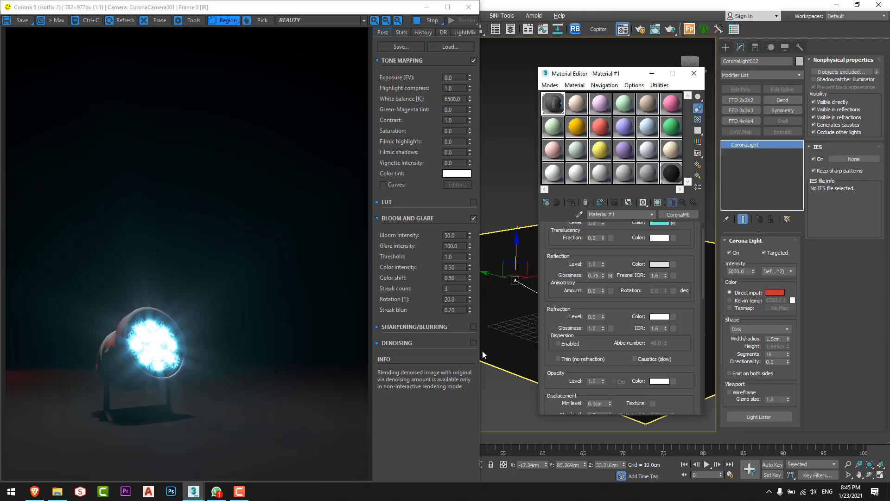
{"action": "scroll", "scroll_direction": "up", "scroll_amount": 3}
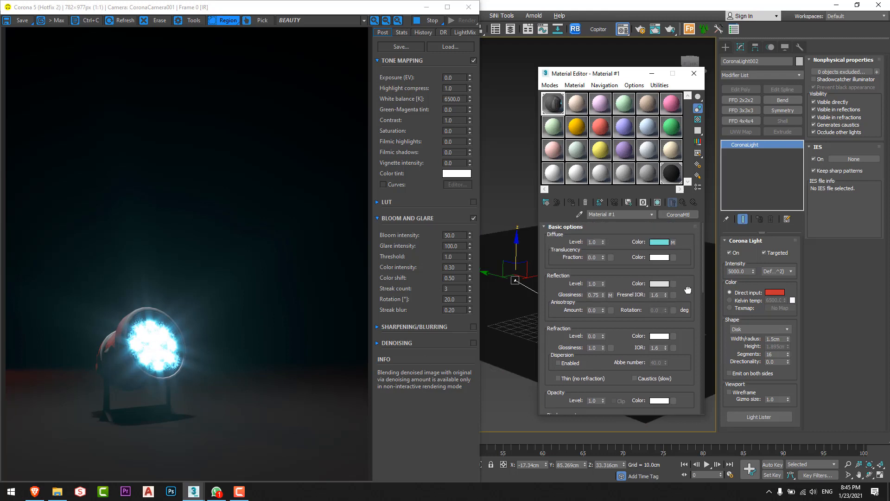
{"action": "mouse_move", "coordinate": [693, 338]}
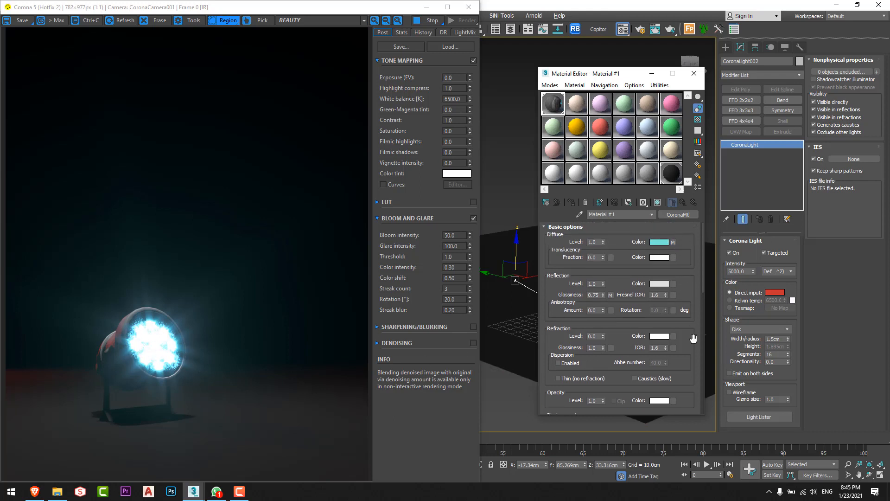
{"action": "scroll", "scroll_direction": "down", "scroll_amount": 3}
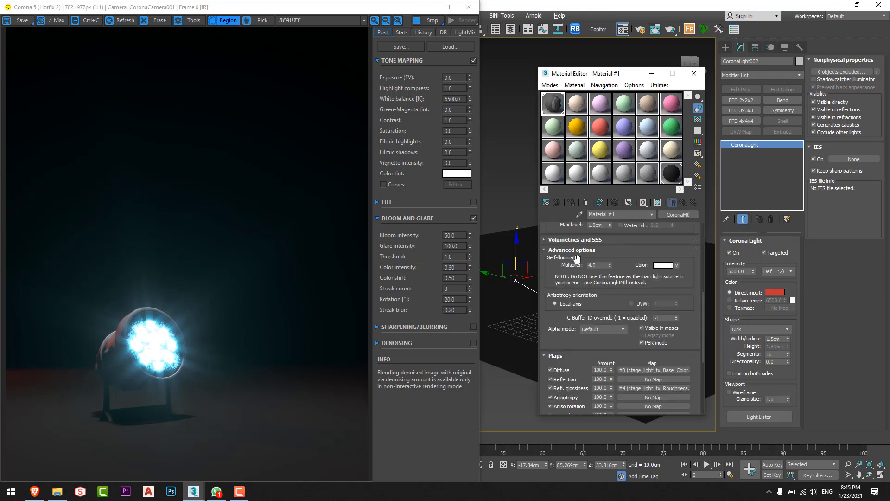
{"action": "mouse_move", "coordinate": [657, 259]}
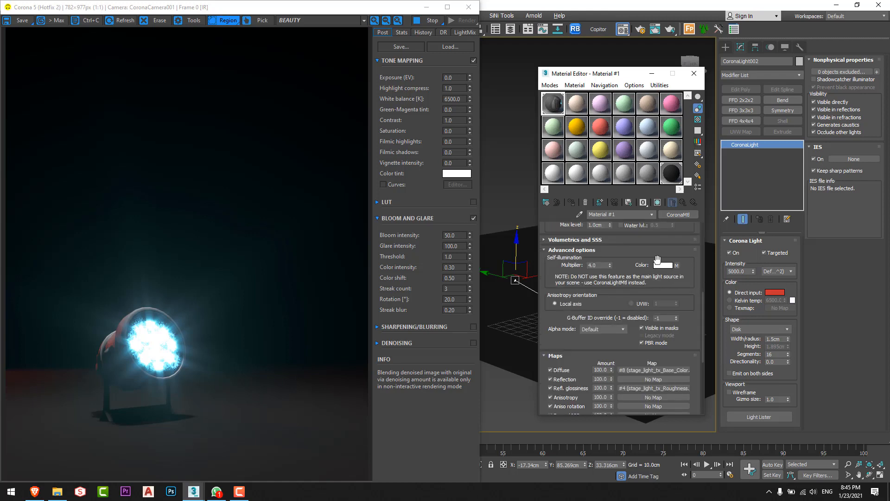
{"action": "left_click", "coordinate": [571, 249]}
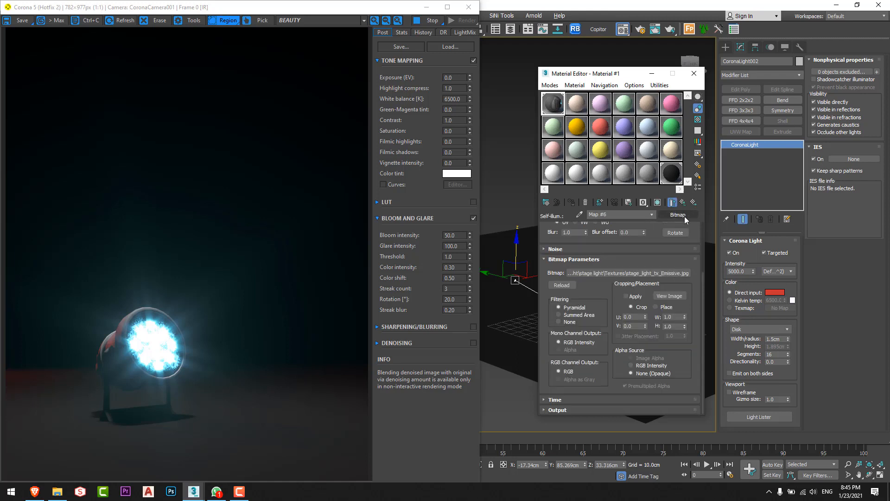
- Wrap the emissive bitmap in a Color Correction map, keeping the original bitmap as sub-map
{"action": "left_click", "coordinate": [677, 214]}
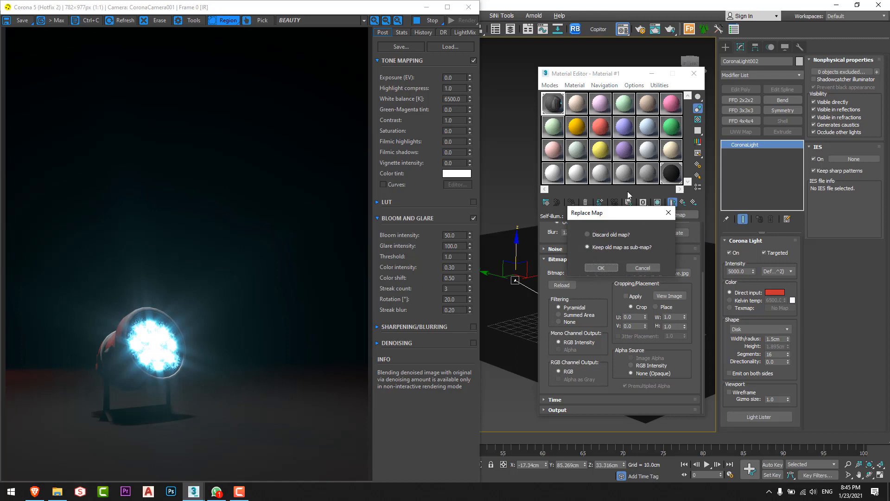
{"action": "left_click", "coordinate": [601, 267]}
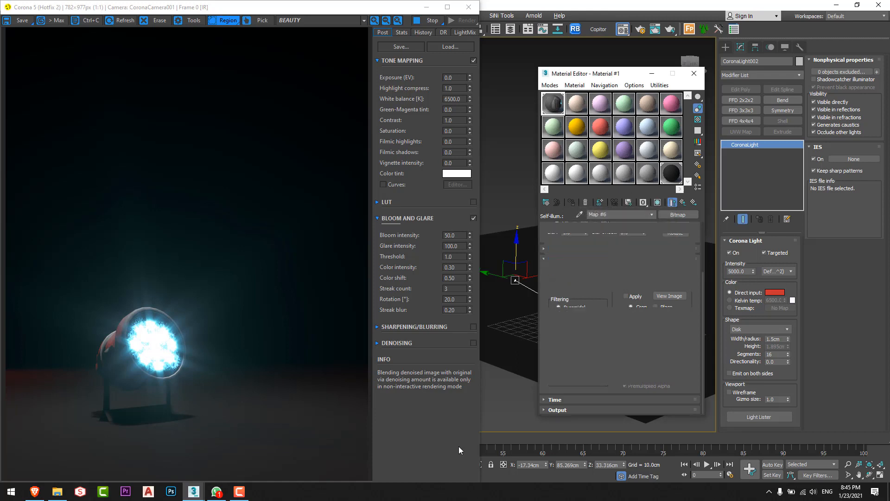
{"action": "left_click", "coordinate": [677, 214]}
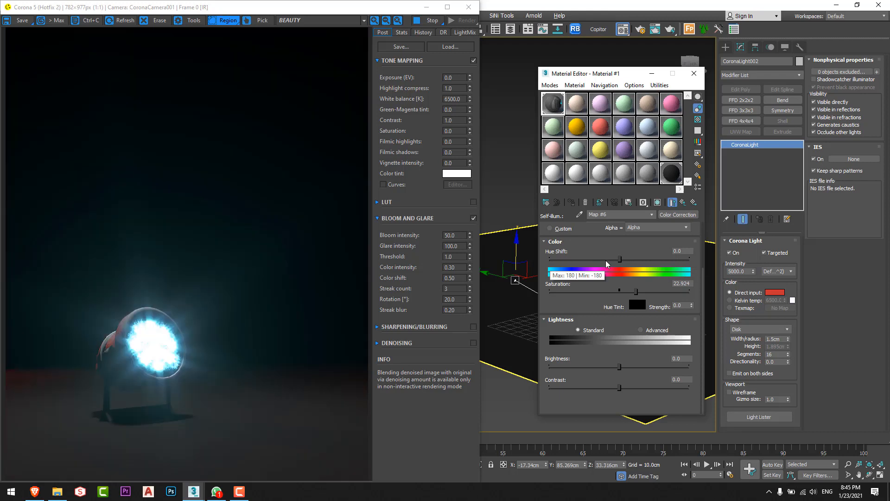
{"action": "mouse_move", "coordinate": [637, 263]}
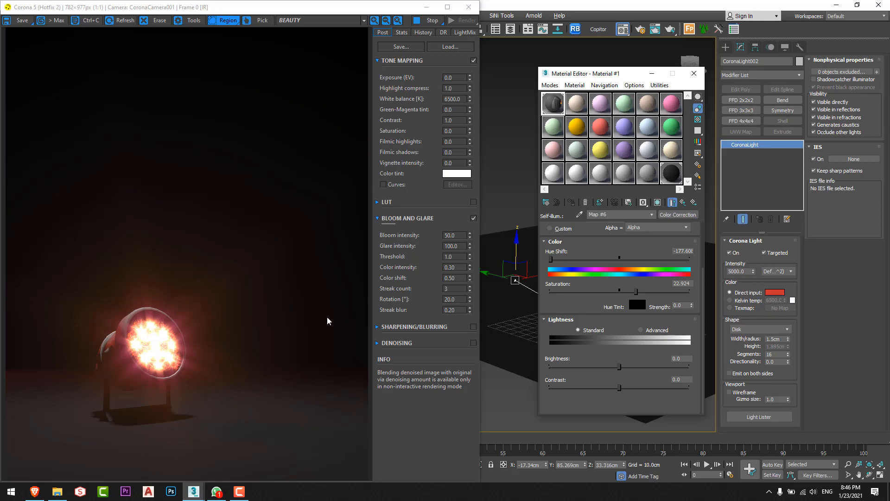
{"action": "mouse_move", "coordinate": [577, 264]}
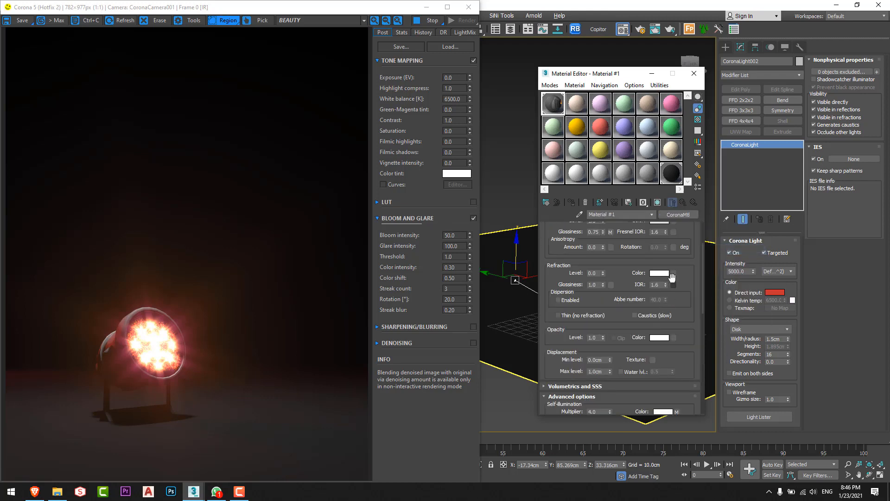
- Scroll the stage light material's top-level settings down to the self-illumination section
{"action": "scroll", "scroll_direction": "down", "scroll_amount": 3}
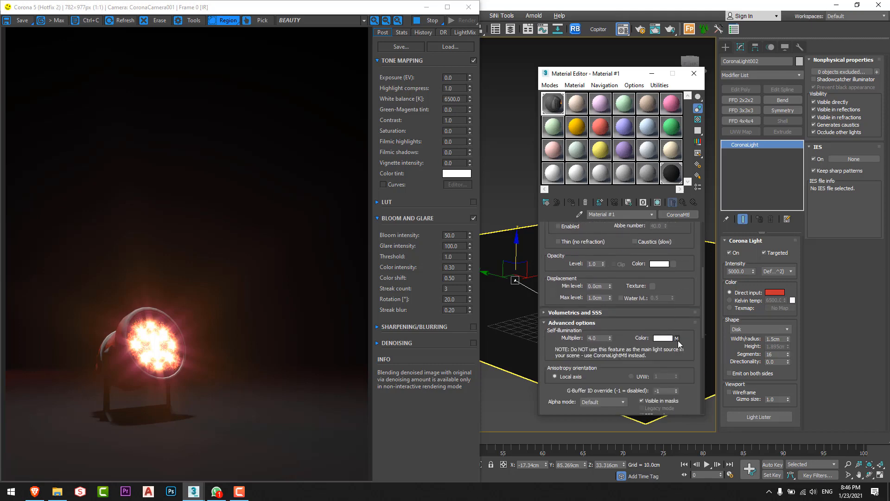